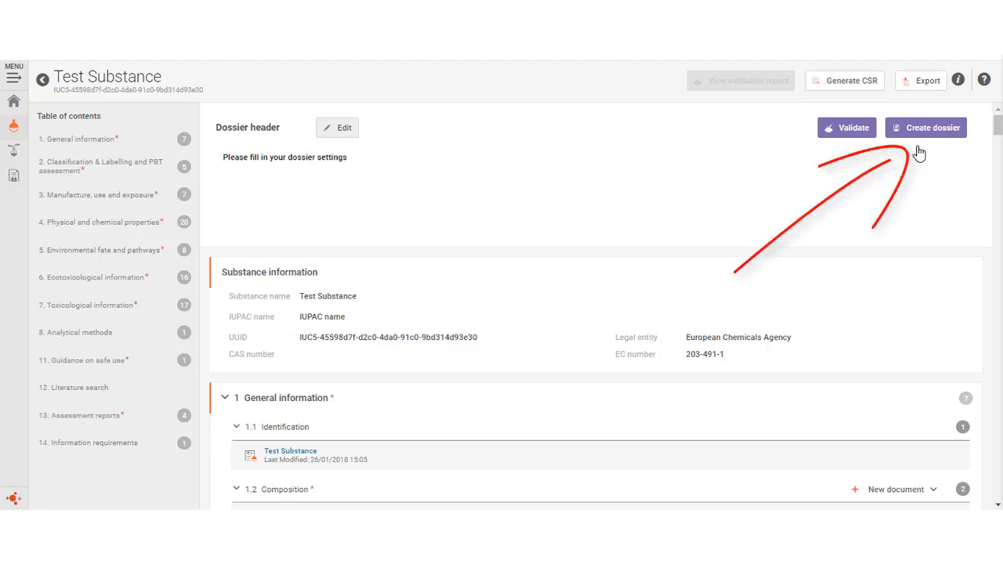
# Start a dossier for Test Substance with submission type REACH Registration 10 - 100 tonnes.
pyautogui.click(337, 127)
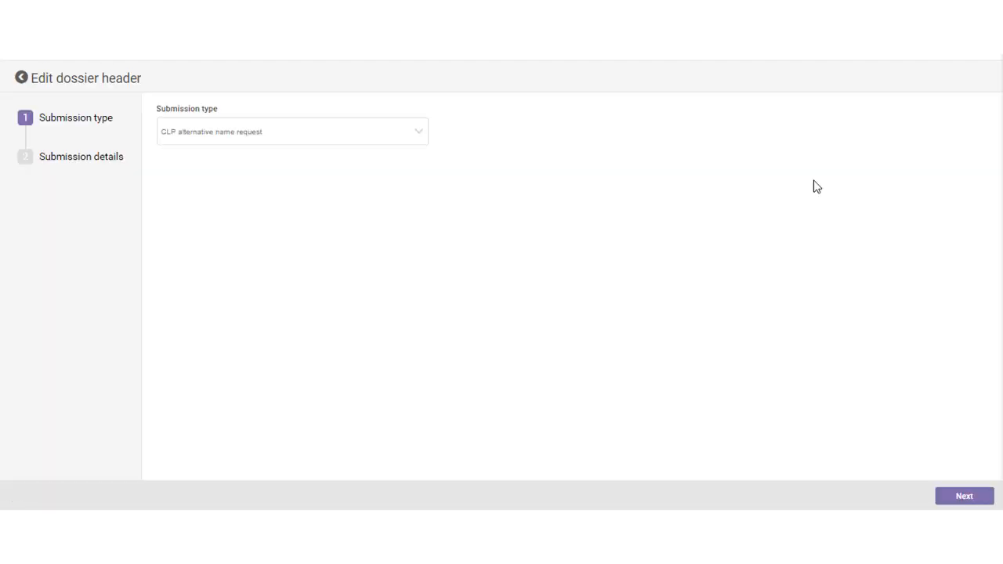
pyautogui.click(291, 132)
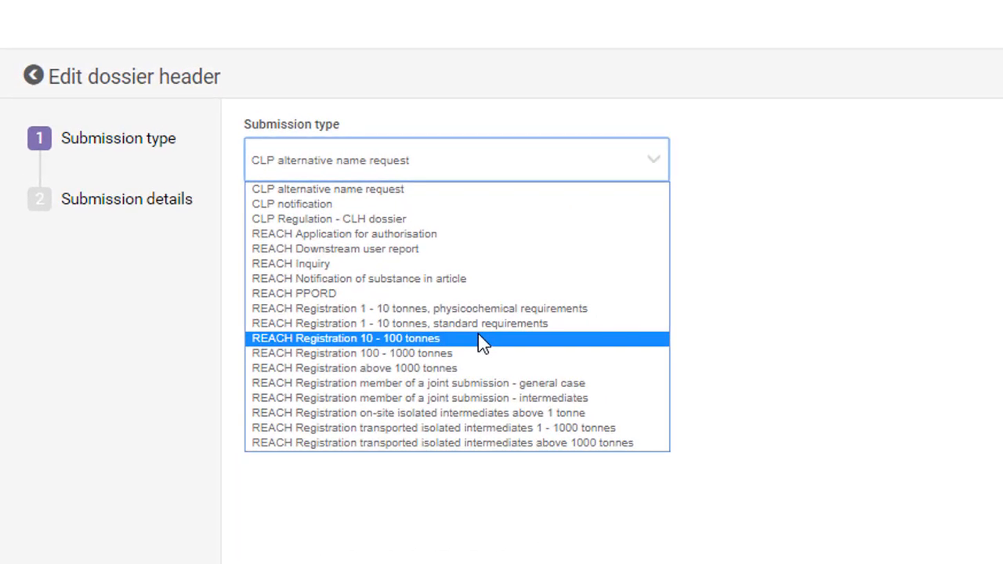
pyautogui.click(344, 338)
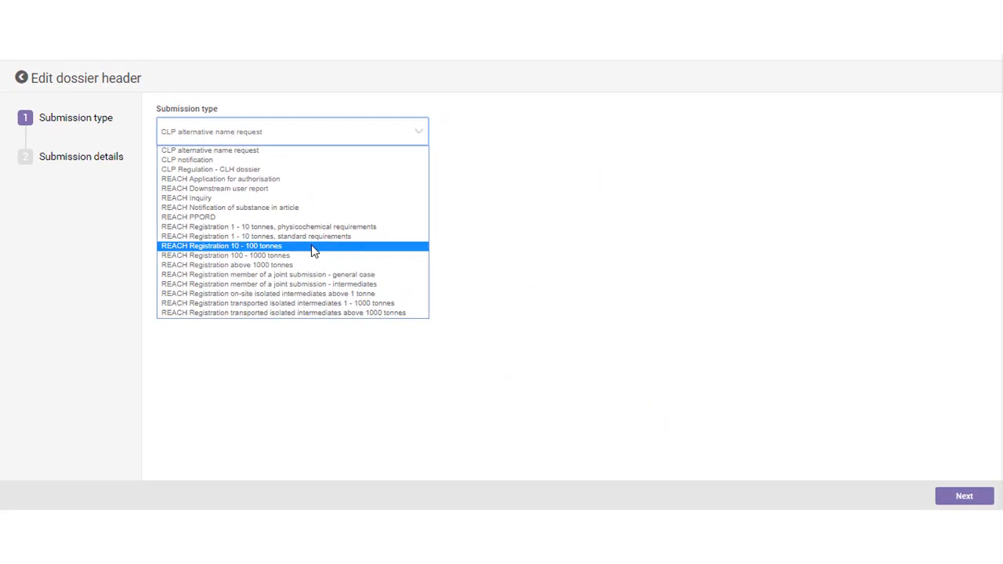
pyautogui.click(223, 244)
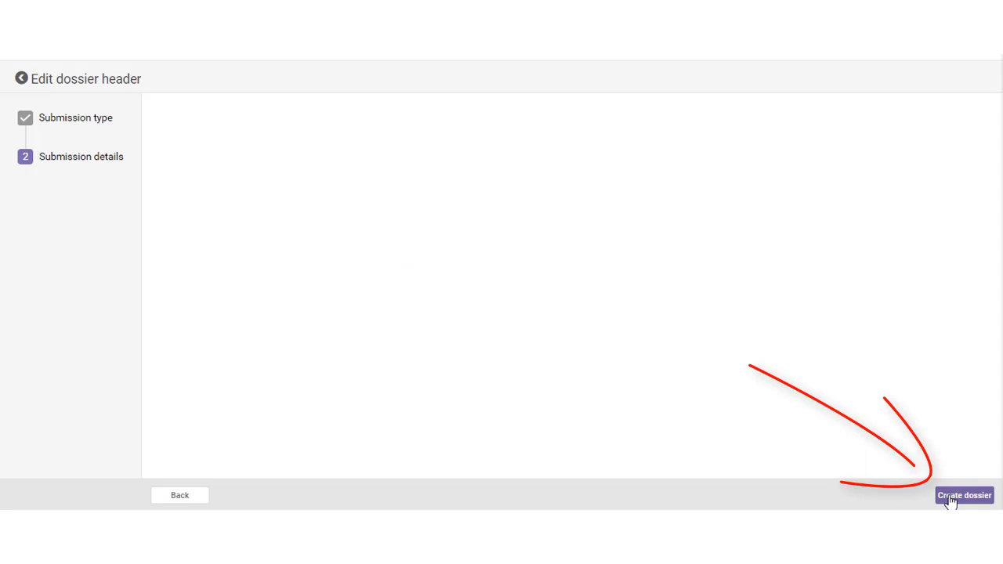
# Enter remark 'te', mark joint submission and chemical safety report provided by the lead.
pyautogui.click(964, 495)
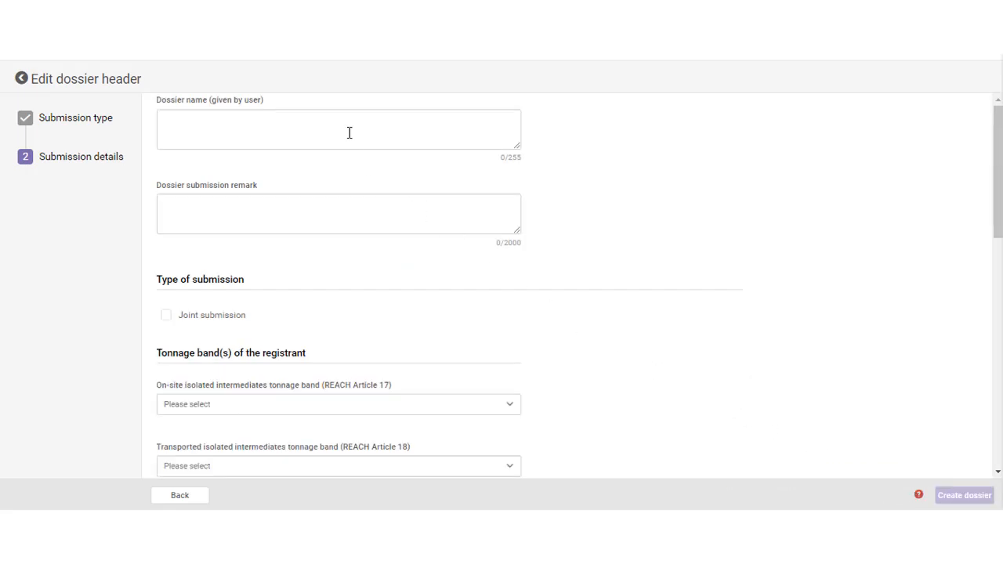
pyautogui.write('test')
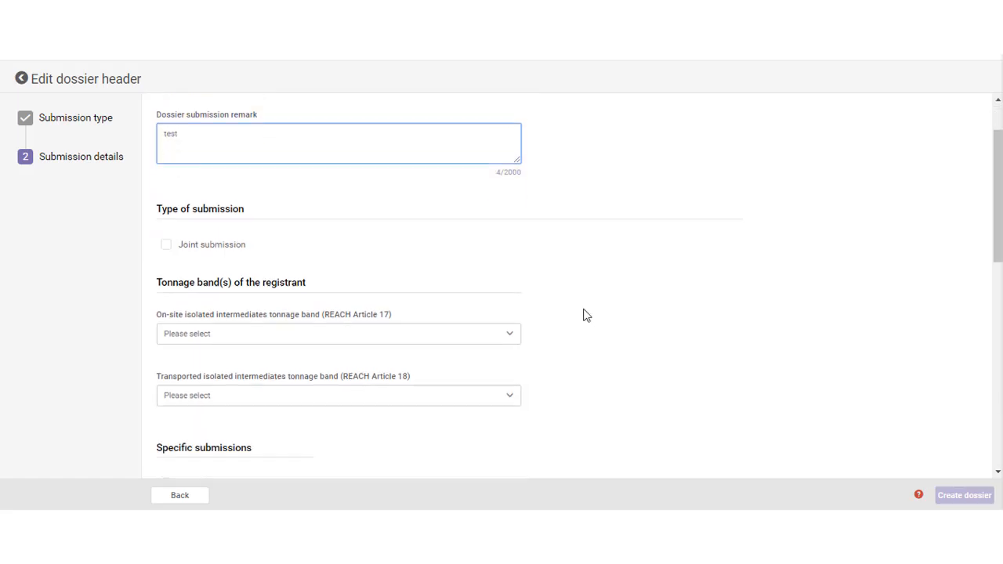
pyautogui.scroll(-3)
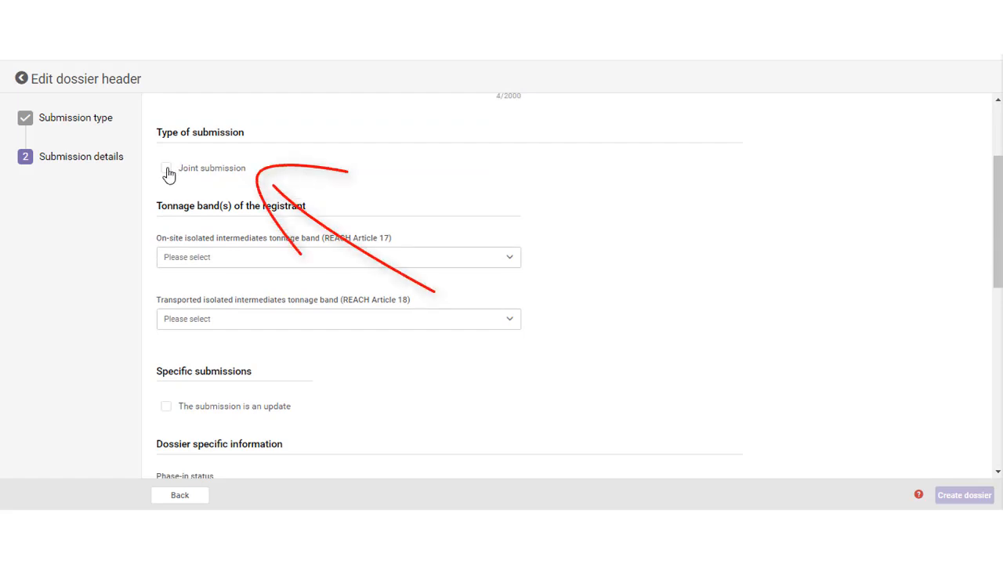
pyautogui.click(166, 168)
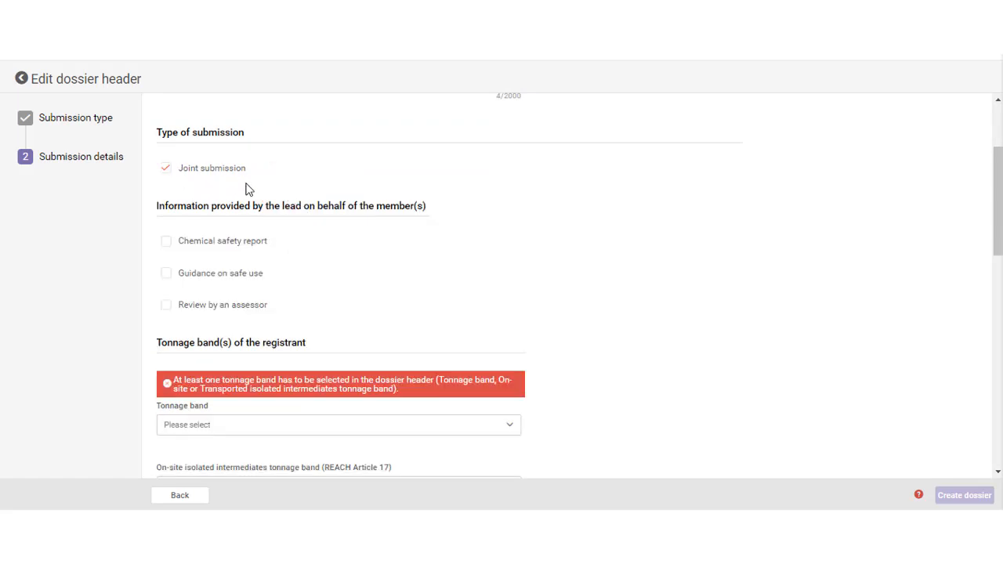
pyautogui.moveTo(269, 185)
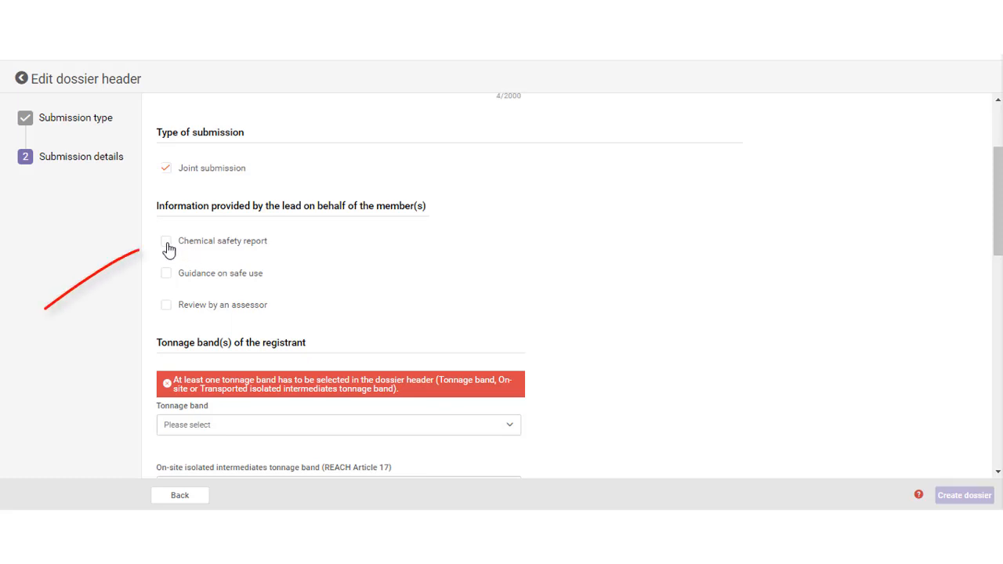
pyautogui.click(166, 241)
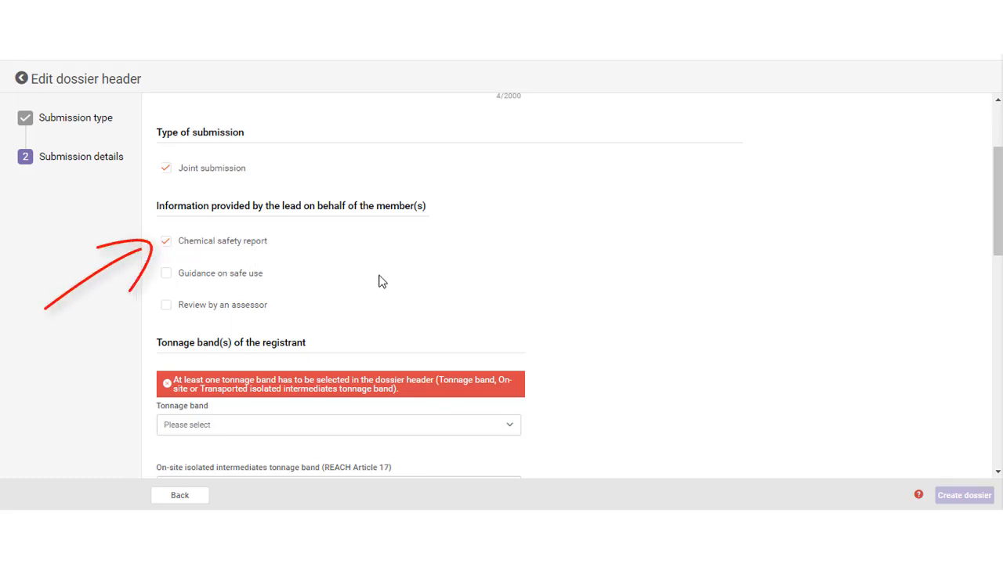
pyautogui.moveTo(485, 270)
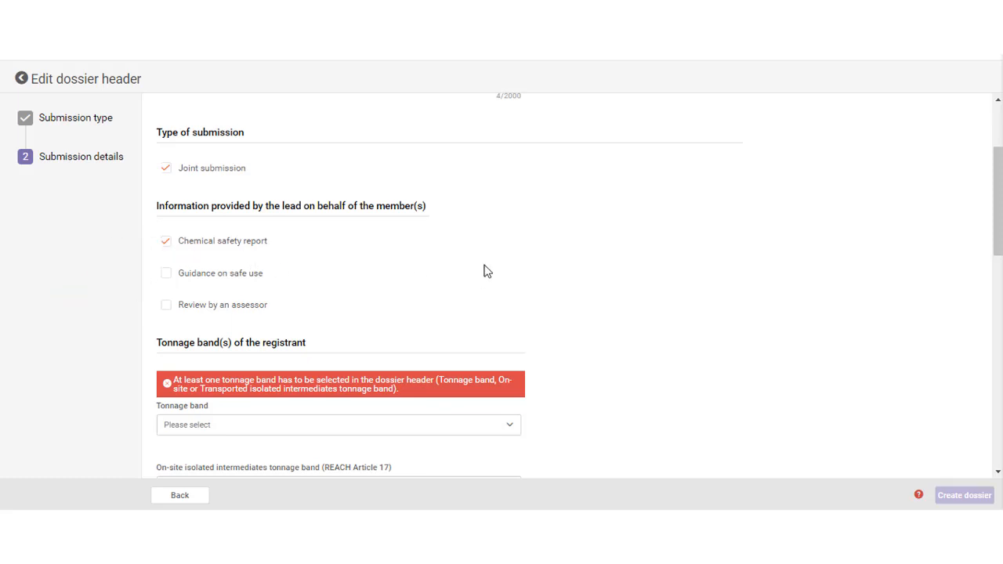
pyautogui.moveTo(451, 261)
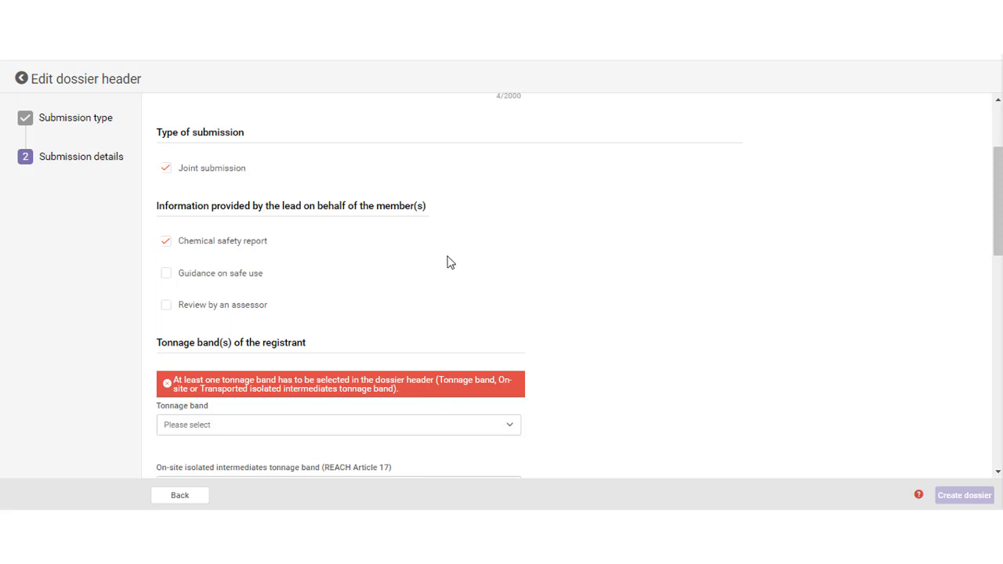
# Set tonnage band and on-site isolated intermediates tonnage band to 1 to 10 tonnes/year.
pyautogui.scroll(-3)
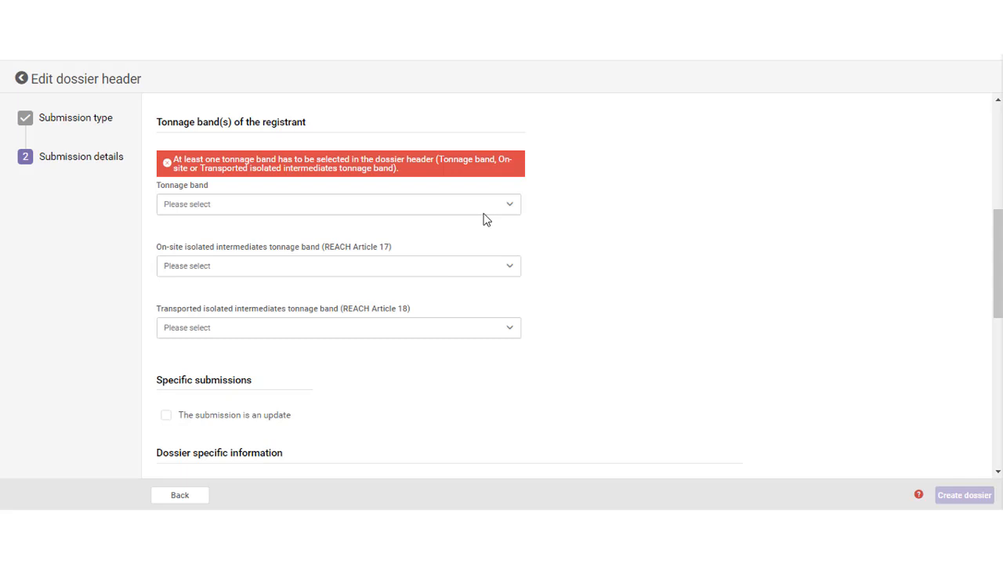
pyautogui.click(337, 204)
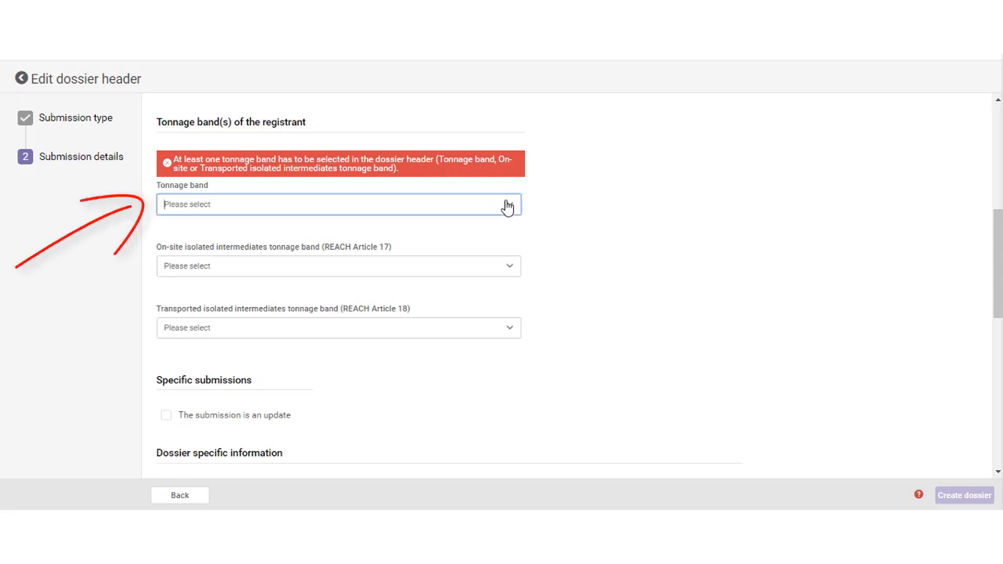
pyautogui.click(337, 203)
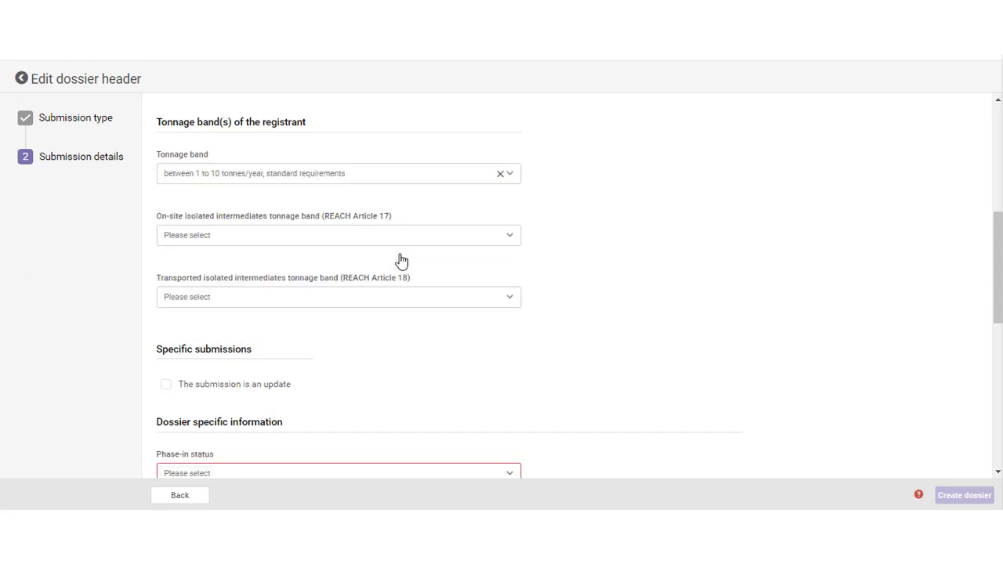
pyautogui.moveTo(509, 238)
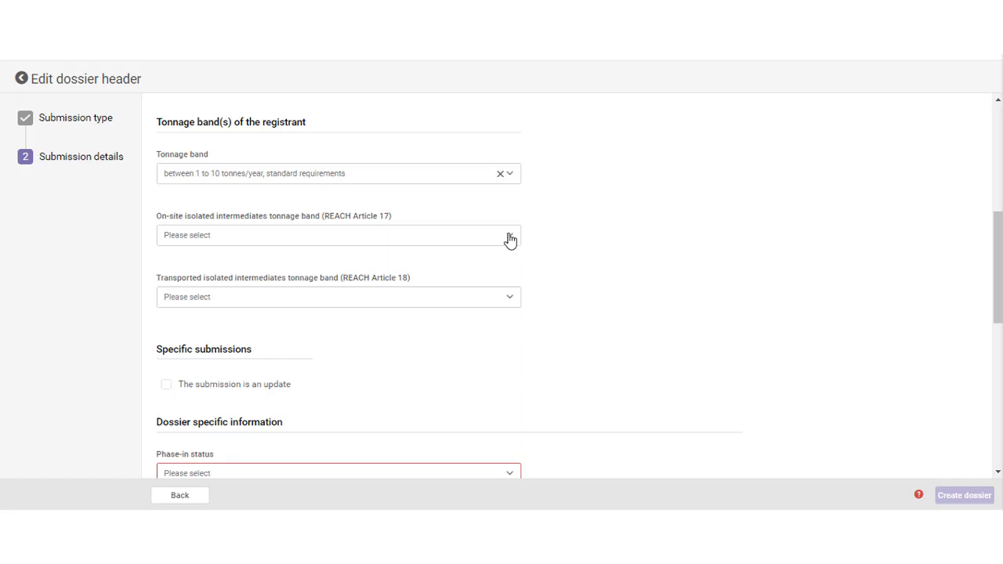
pyautogui.click(337, 235)
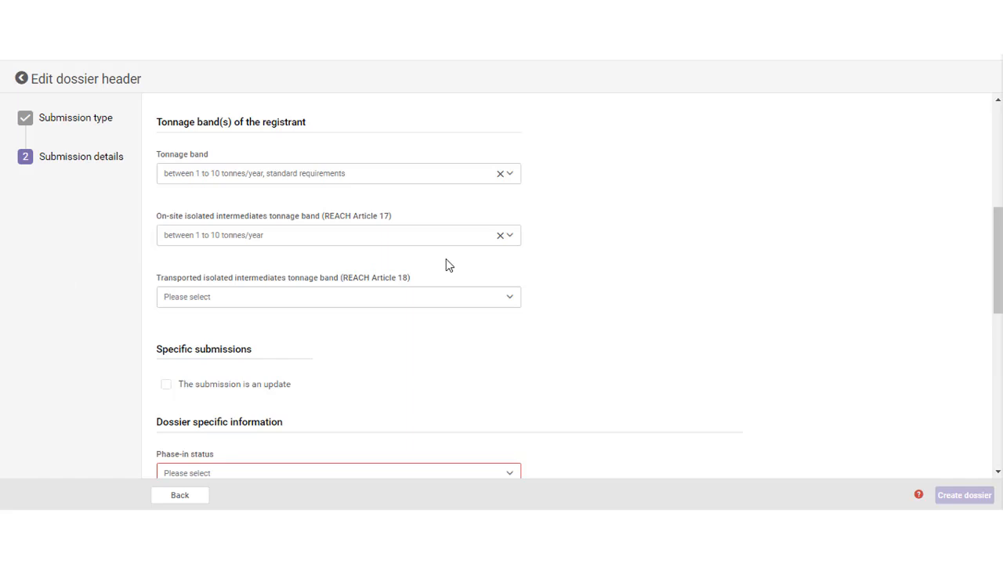
pyautogui.scroll(-3)
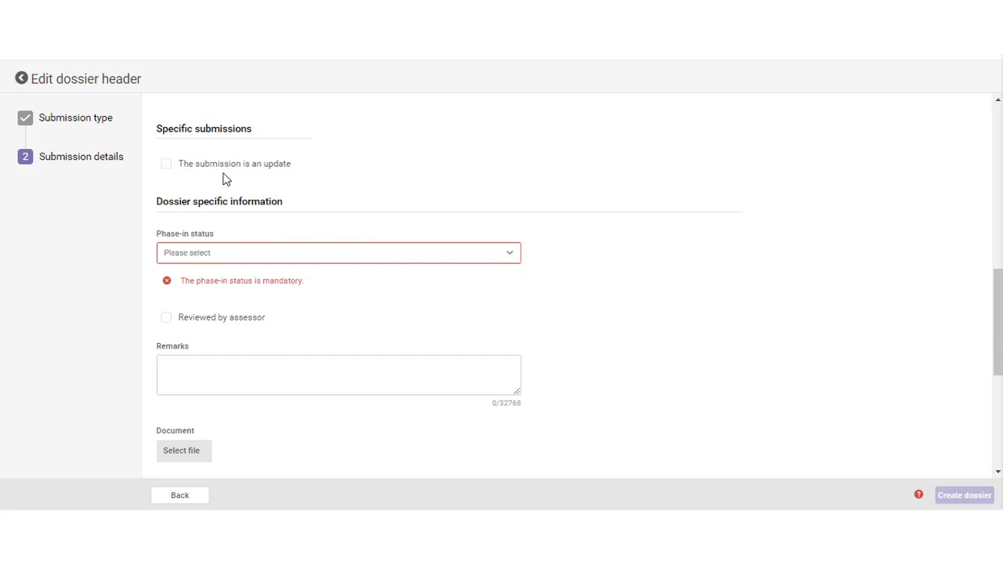
pyautogui.moveTo(210, 182)
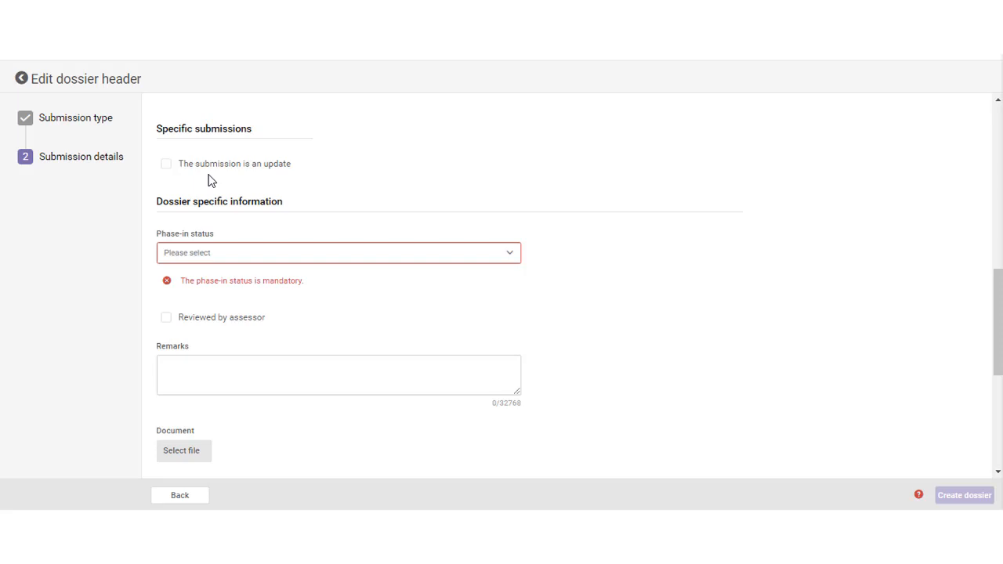
pyautogui.moveTo(304, 190)
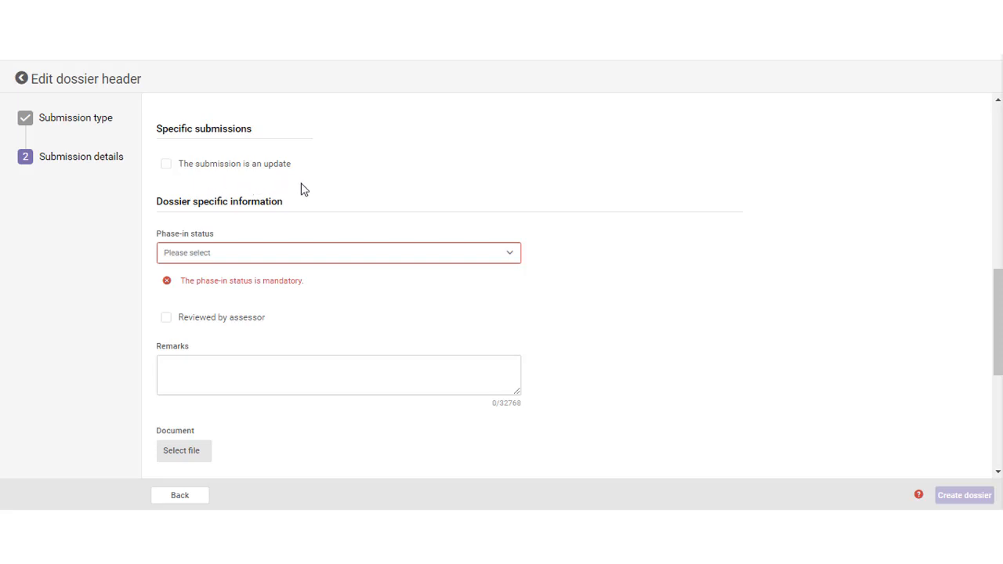
pyautogui.moveTo(495, 198)
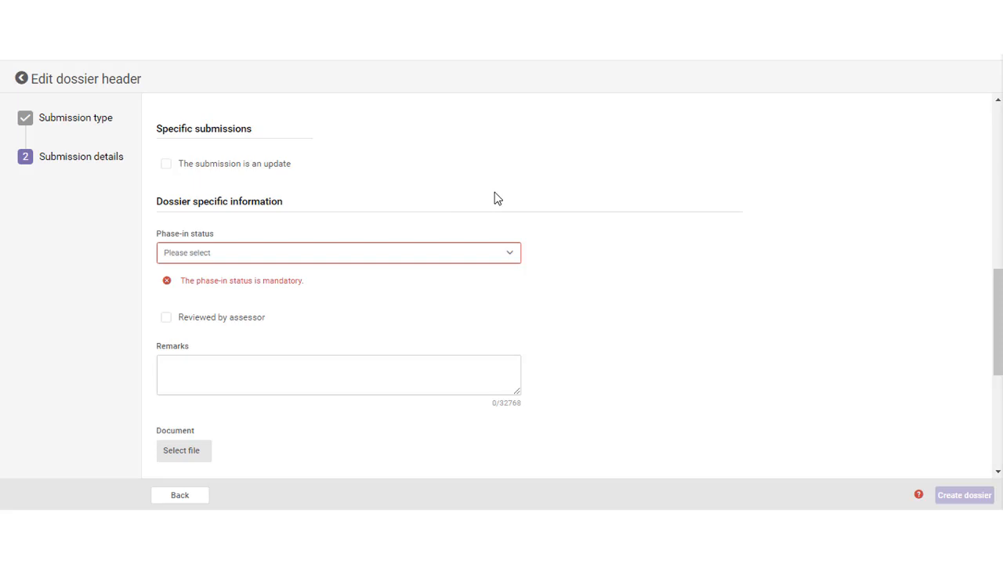
pyautogui.moveTo(577, 200)
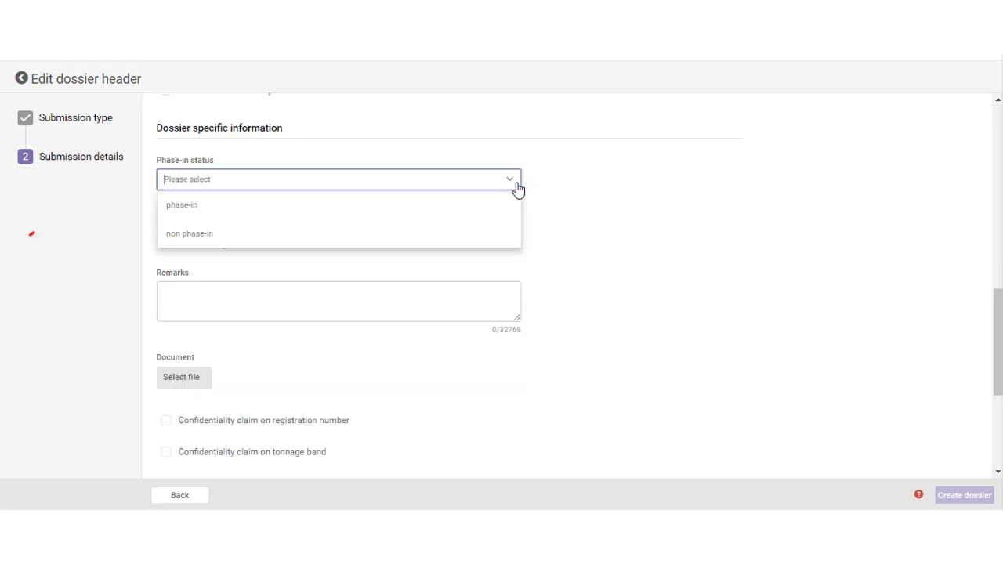
# Set the phase-in status to phase-in and move down to the remaining header fields.
pyautogui.click(182, 204)
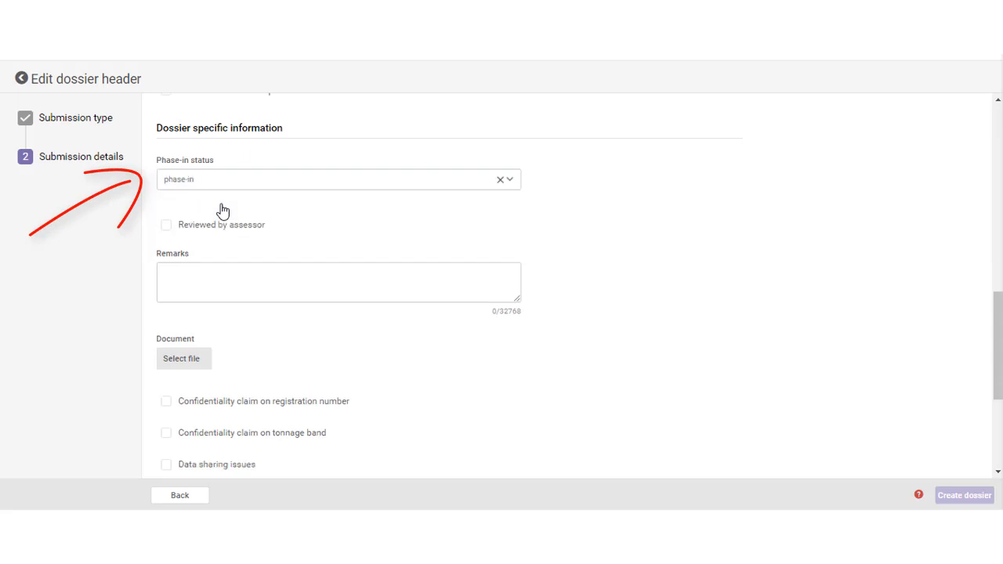
pyautogui.moveTo(516, 226)
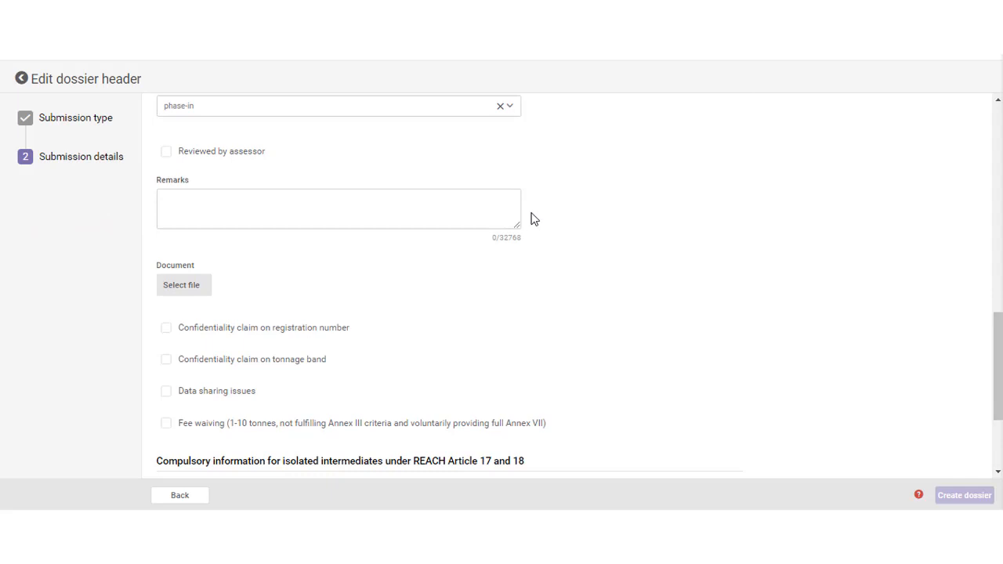
pyautogui.click(166, 151)
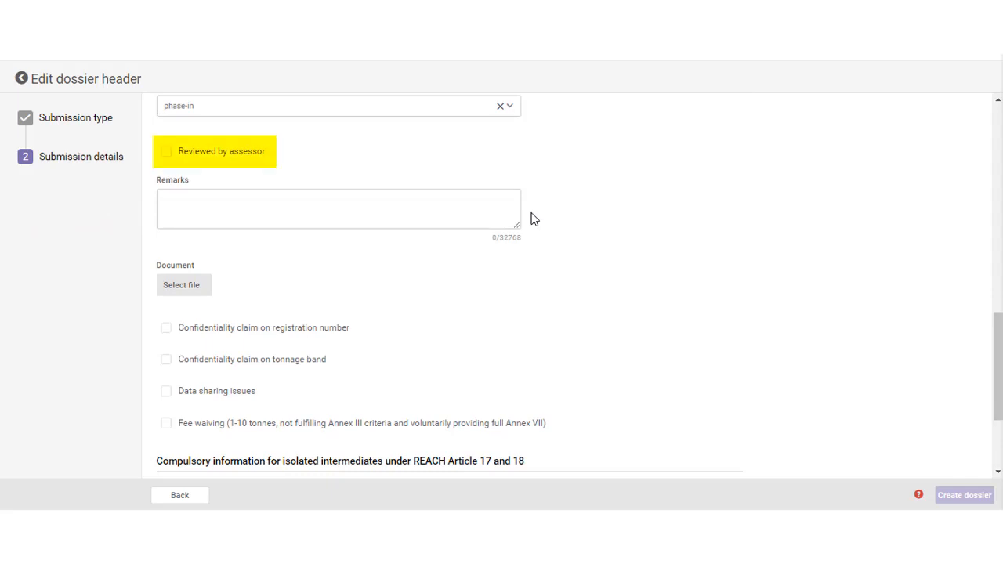
pyautogui.scroll(-3)
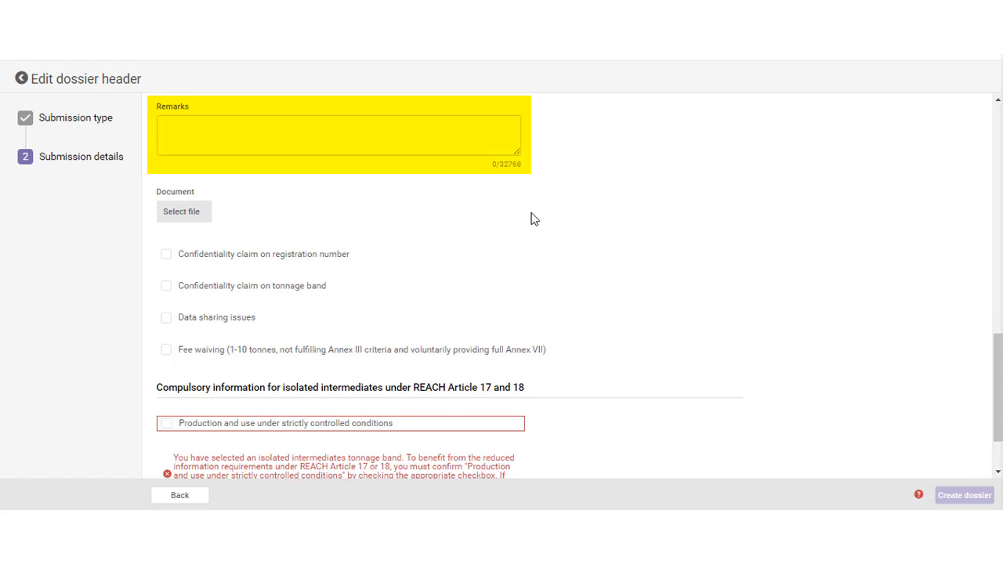
pyautogui.scroll(-3)
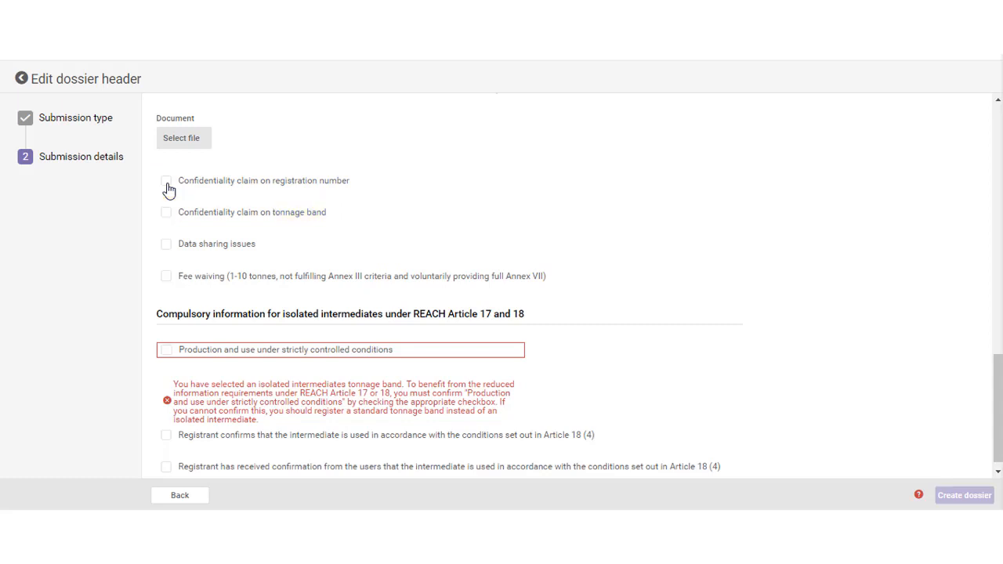
# Claim the registration number confidential, justified with the standard declaration template.
pyautogui.click(166, 181)
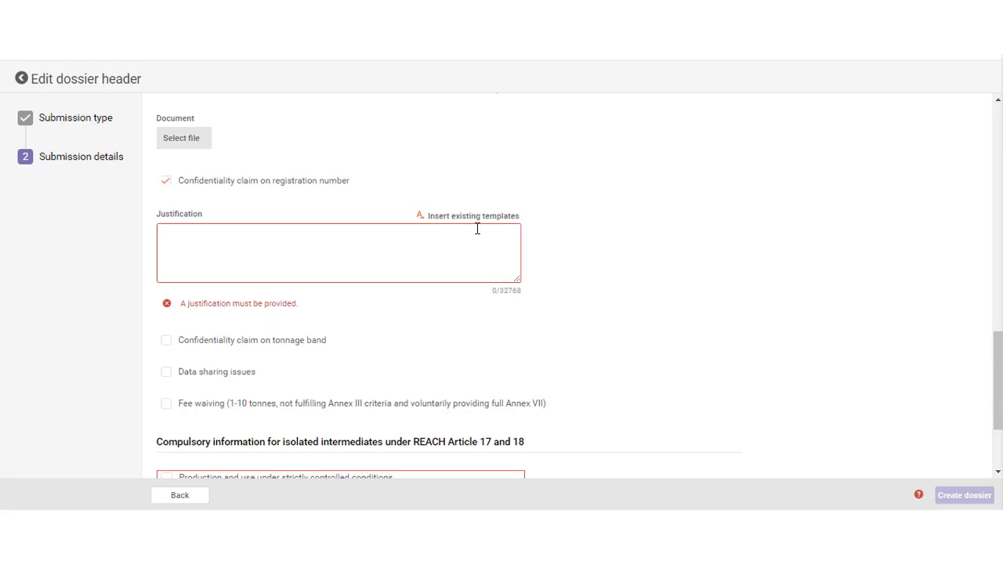
pyautogui.click(472, 216)
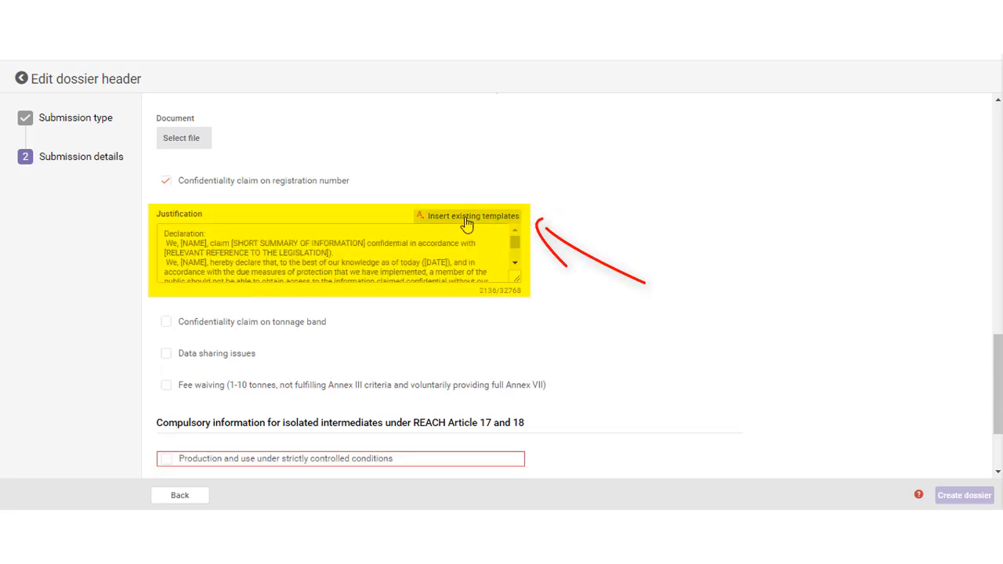
pyautogui.moveTo(529, 243)
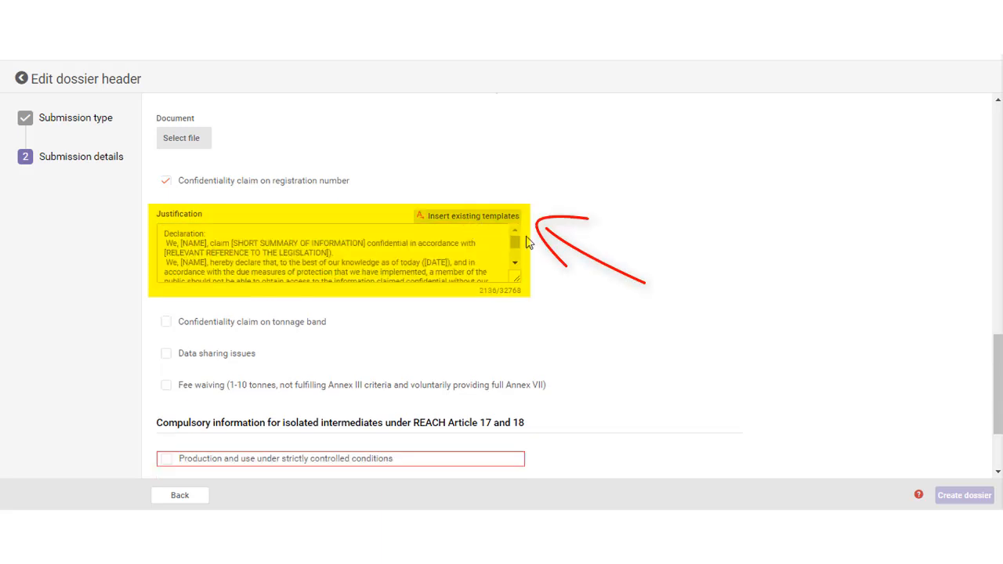
pyautogui.scroll(-3)
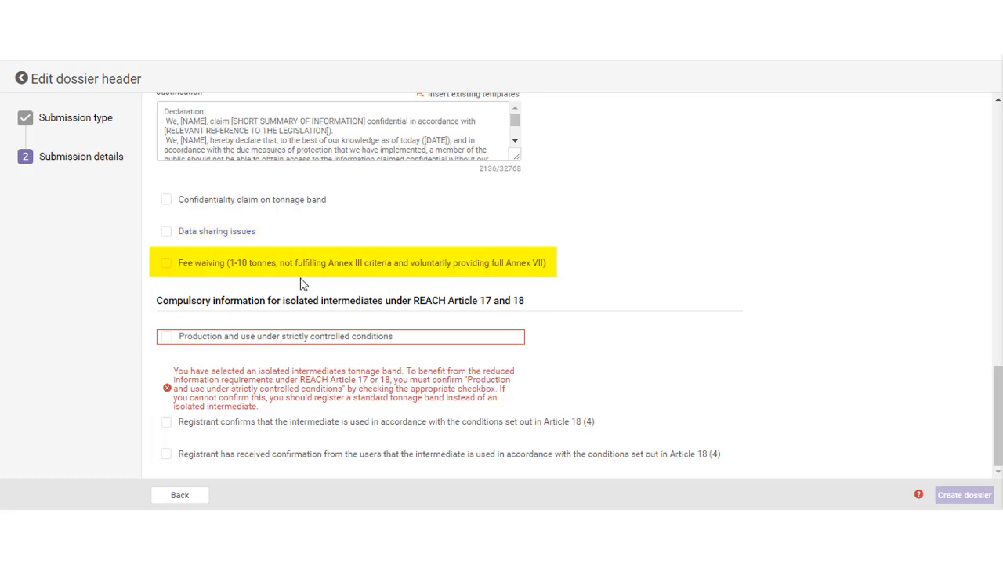
pyautogui.moveTo(568, 268)
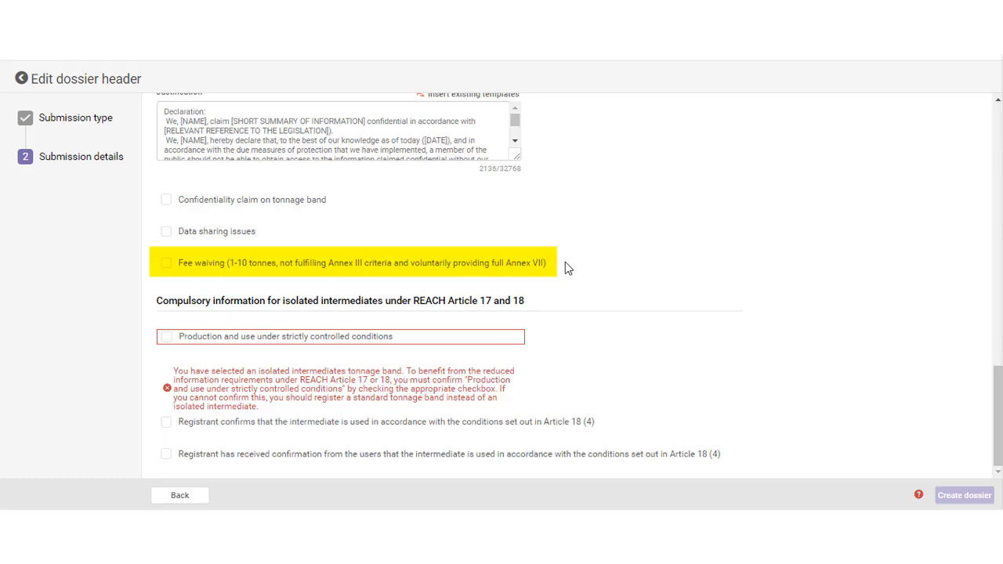
pyautogui.moveTo(583, 269)
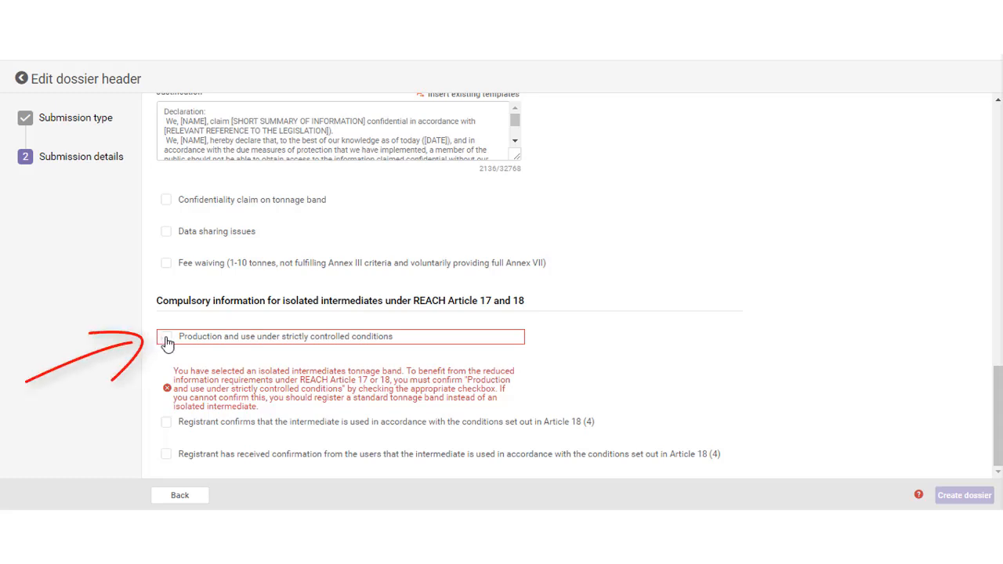
# Confirm production and use under strictly controlled conditions for isolated intermediates.
pyautogui.click(166, 336)
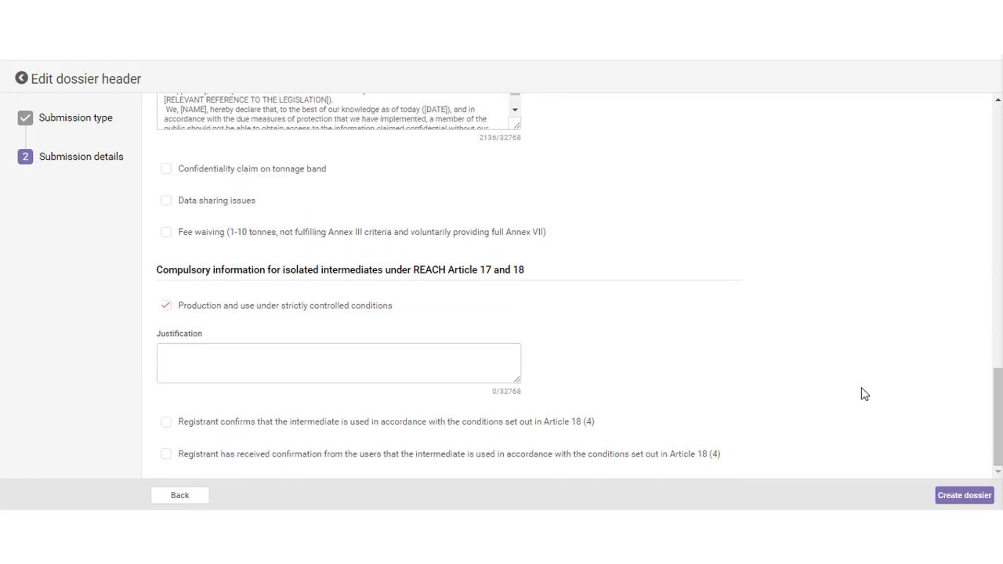
pyautogui.moveTo(860, 392)
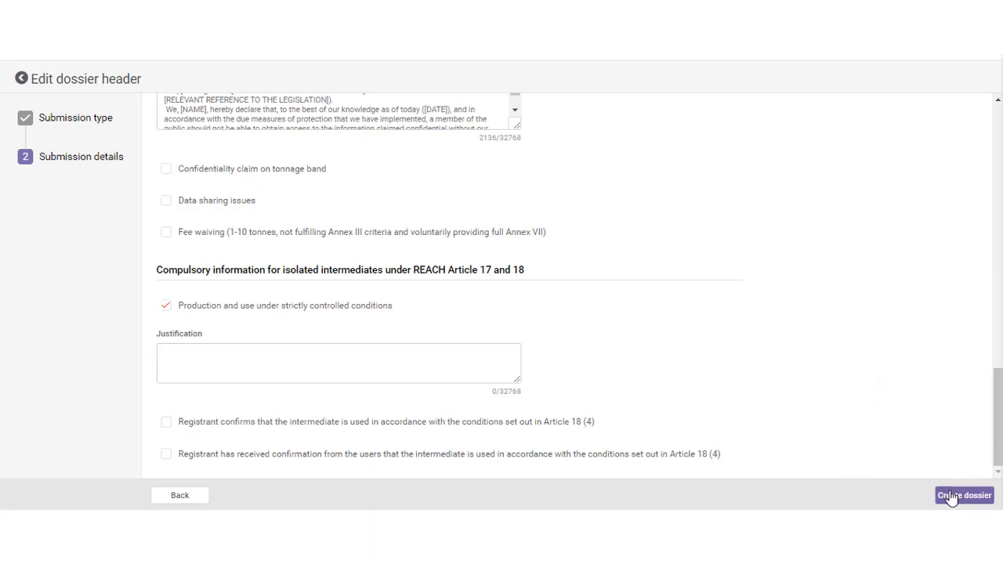
# Create the dossier and open it from the success dialog.
pyautogui.click(962, 495)
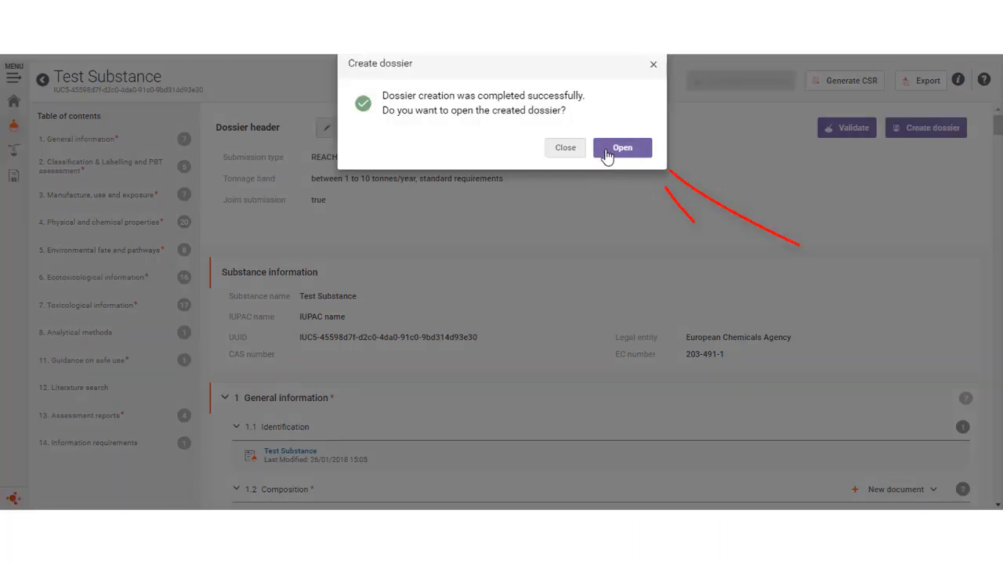
pyautogui.click(620, 147)
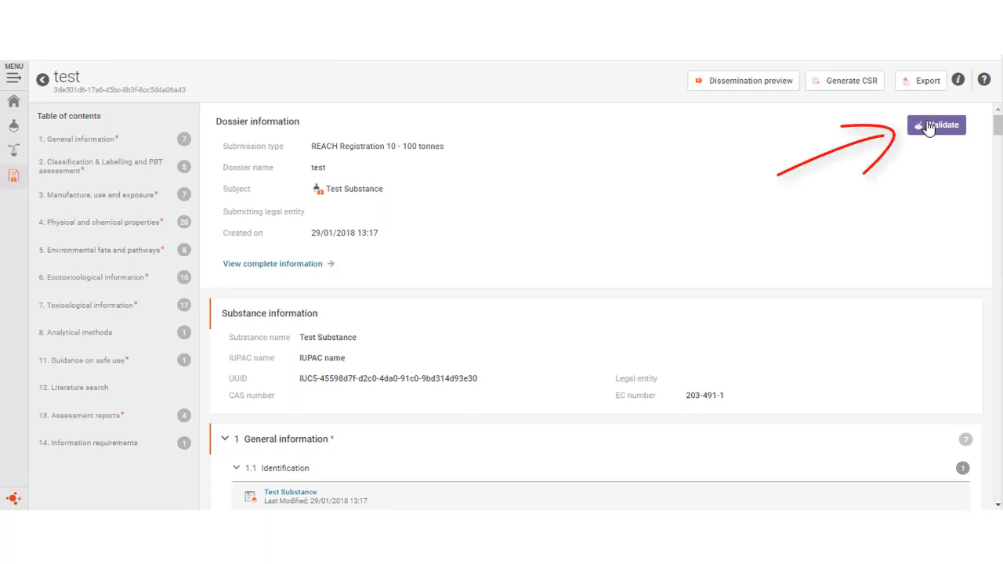
# Validate the dossier and review the Validation assistant report.
pyautogui.click(938, 126)
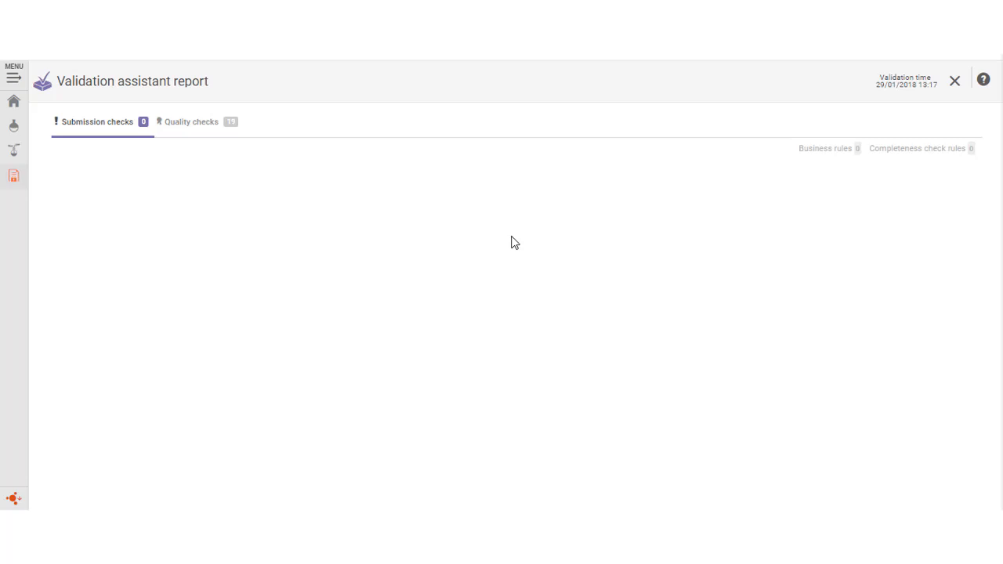
pyautogui.click(953, 81)
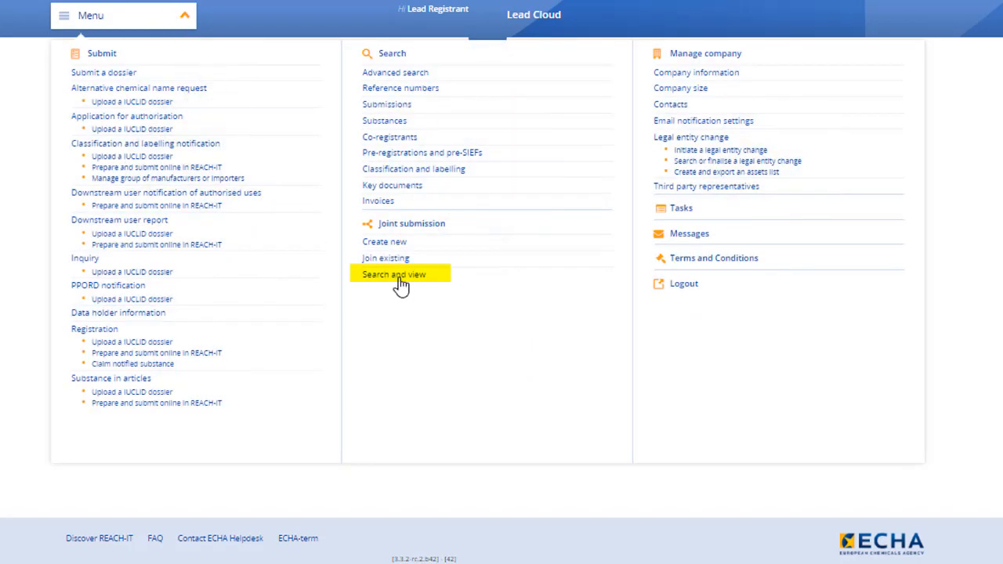
# Search joint submissions with Lead role and view joint submission JS_203-491-1.
pyautogui.click(393, 274)
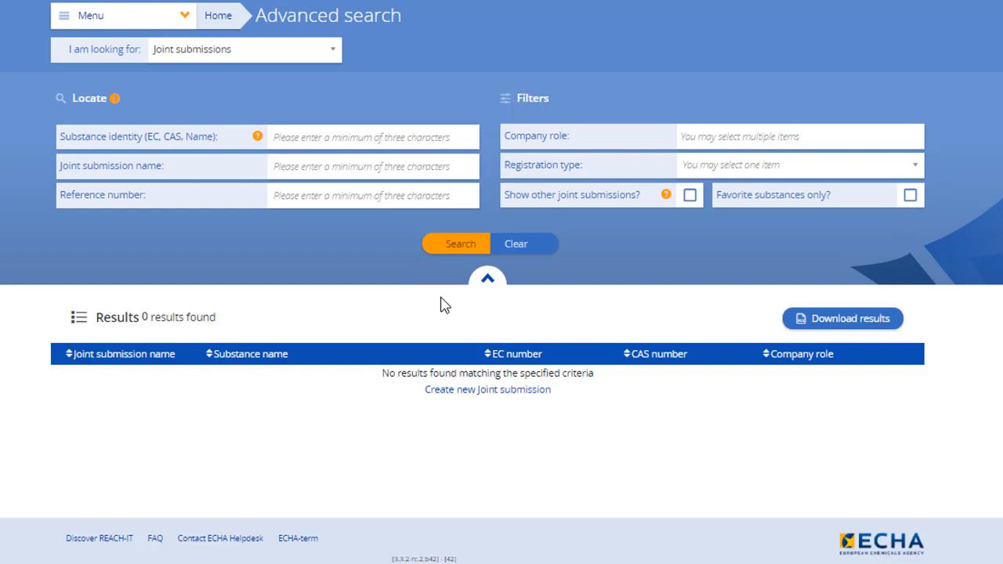
pyautogui.click(799, 136)
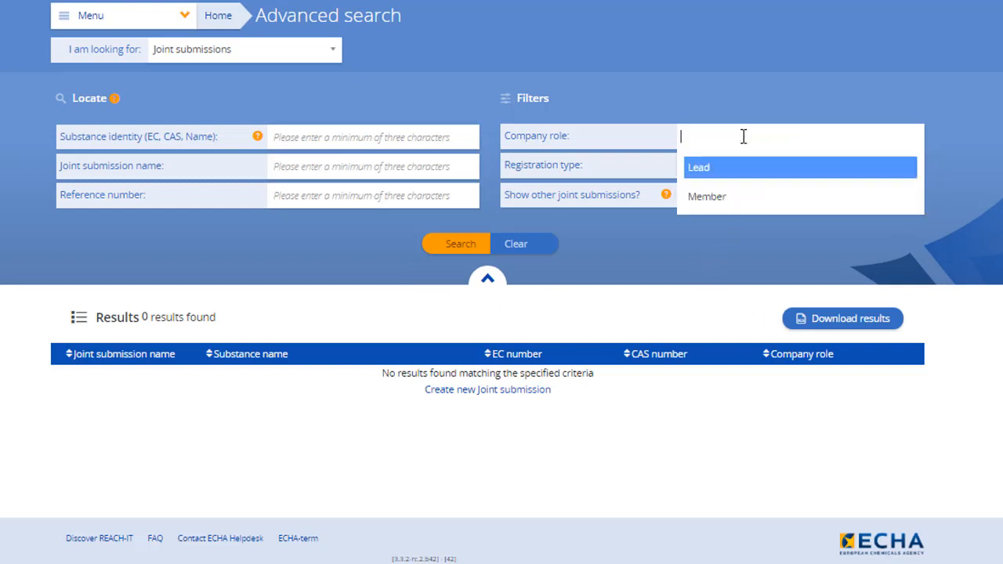
pyautogui.click(699, 166)
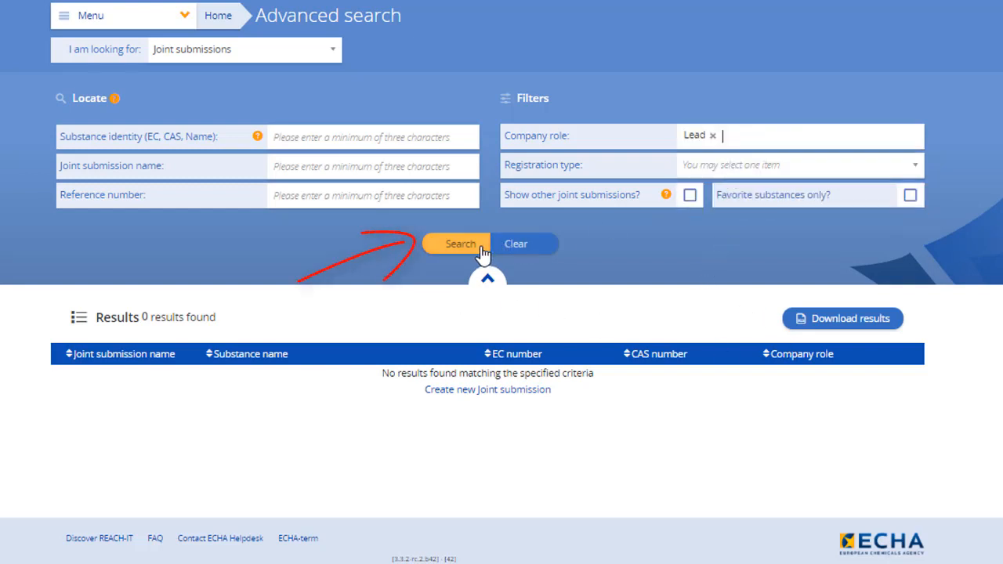
pyautogui.click(461, 244)
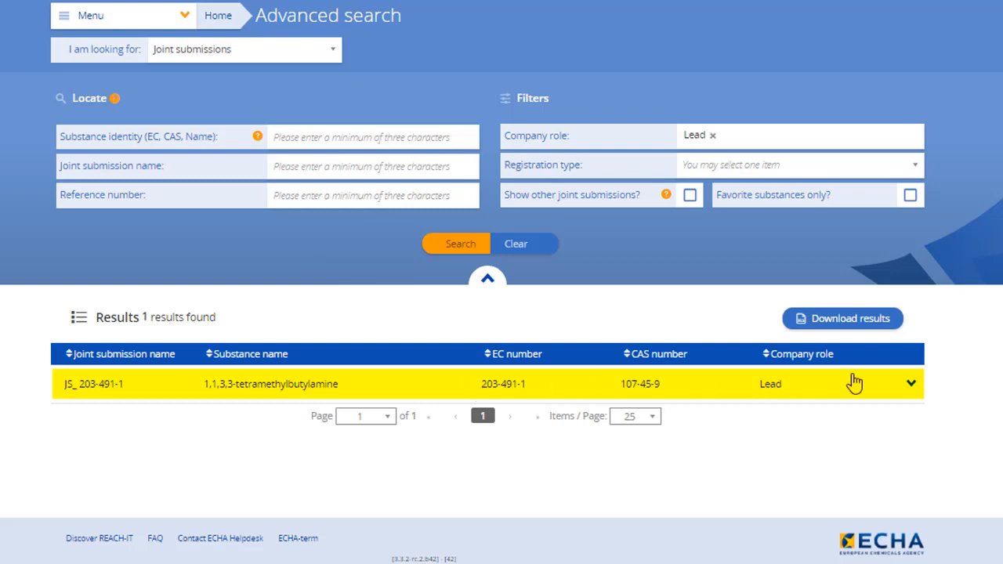
pyautogui.click(910, 383)
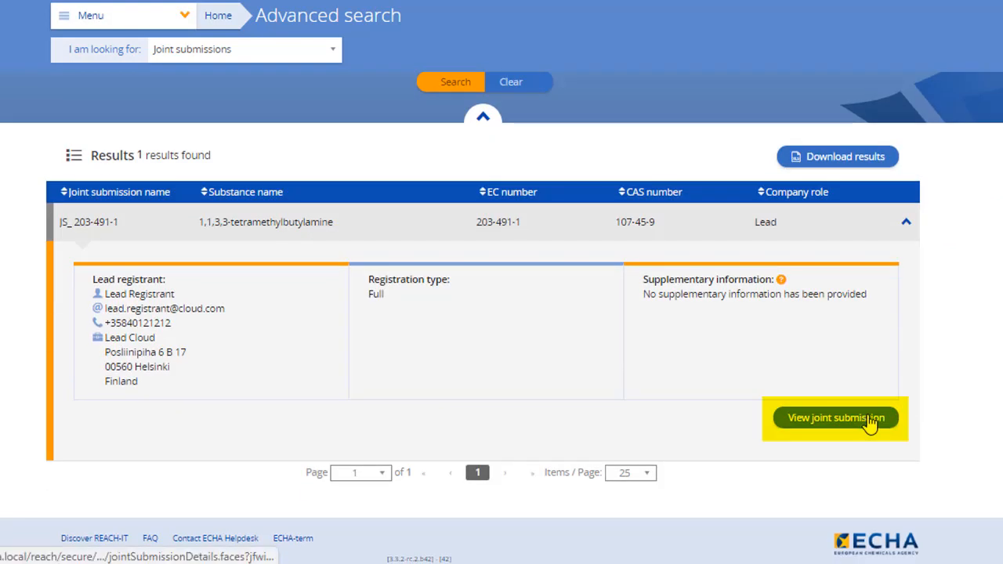
pyautogui.click(836, 417)
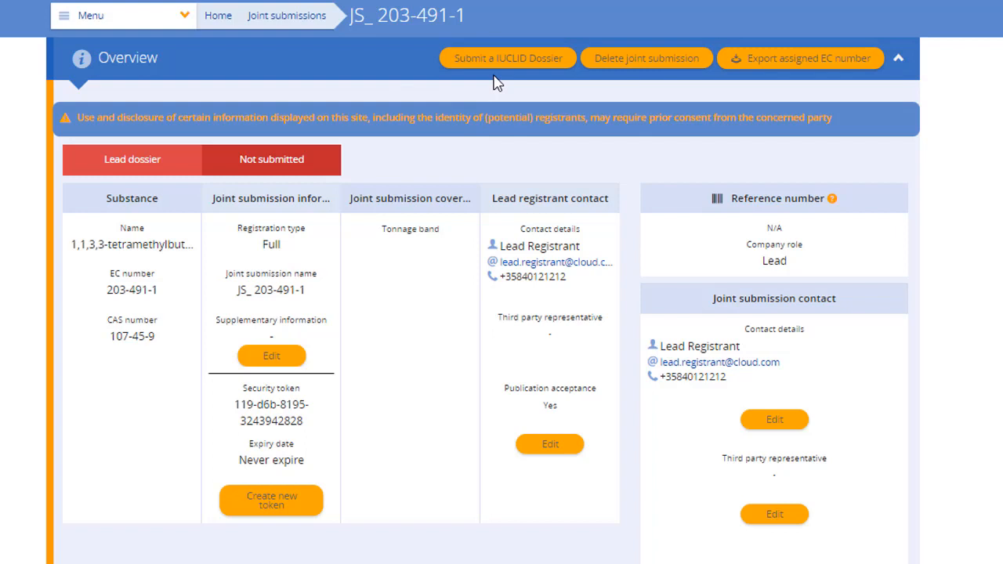
# Submit a IUCLID dossier as Registration, Joint Submission and continue to upload.
pyautogui.click(508, 57)
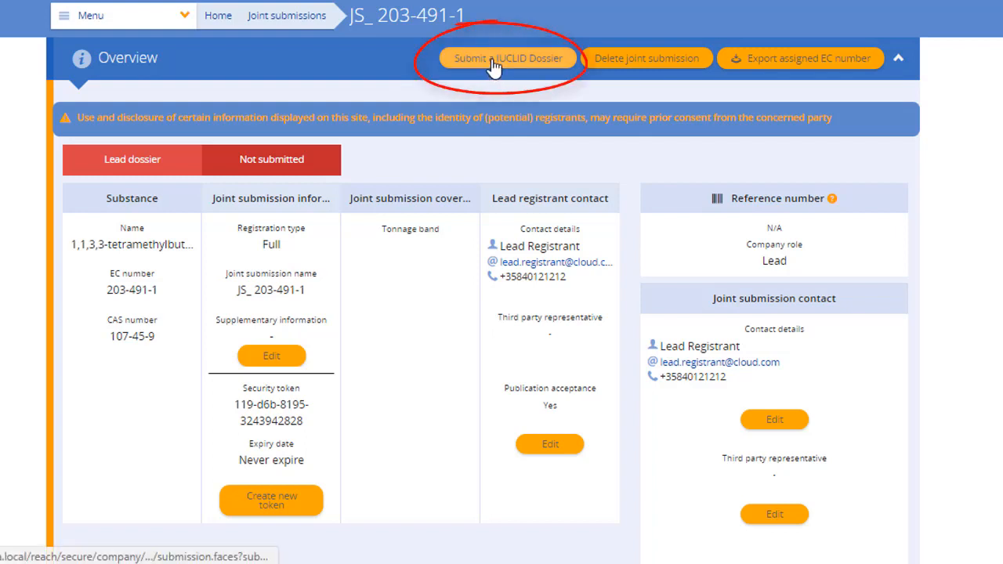
pyautogui.click(508, 58)
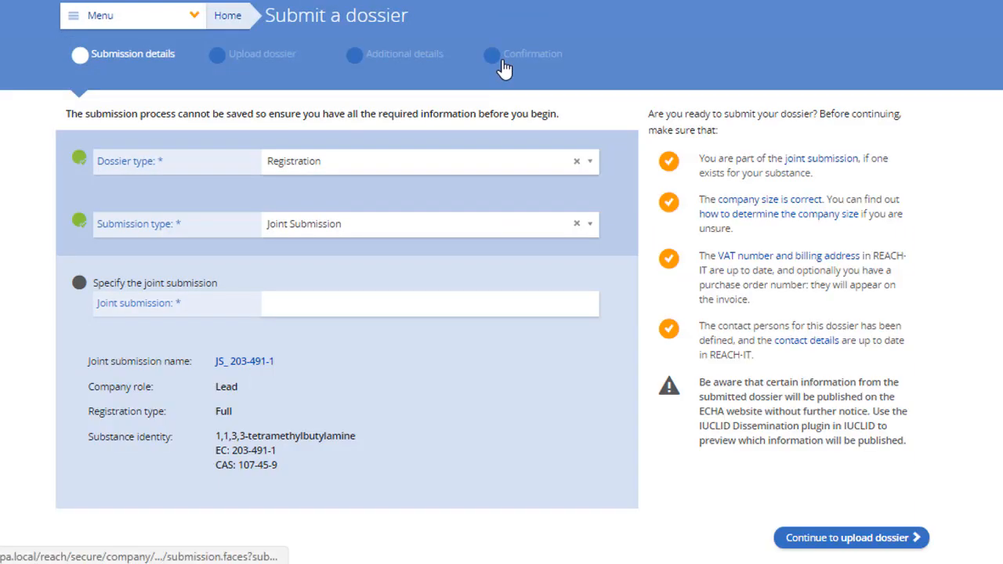
pyautogui.scroll(-3)
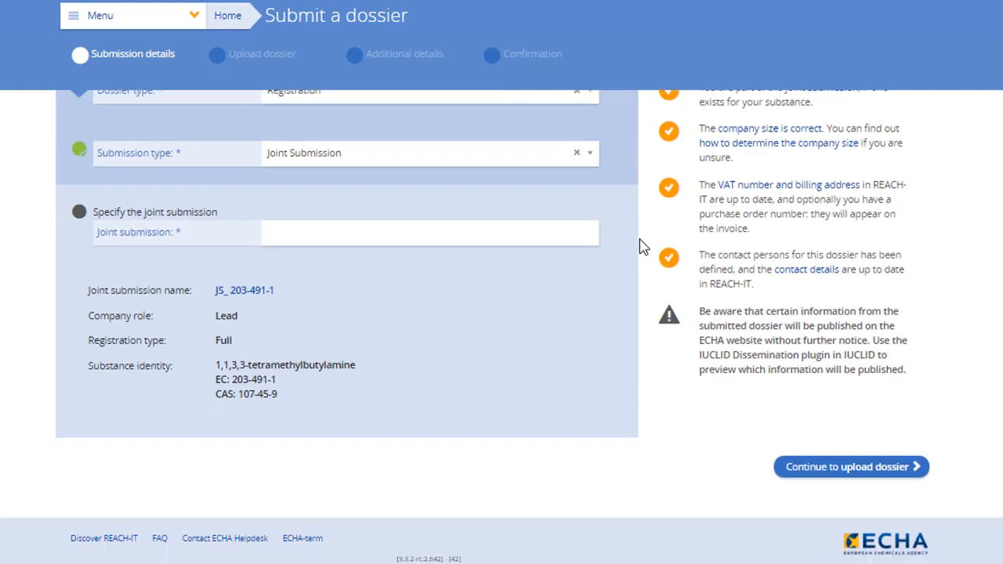
pyautogui.moveTo(725, 432)
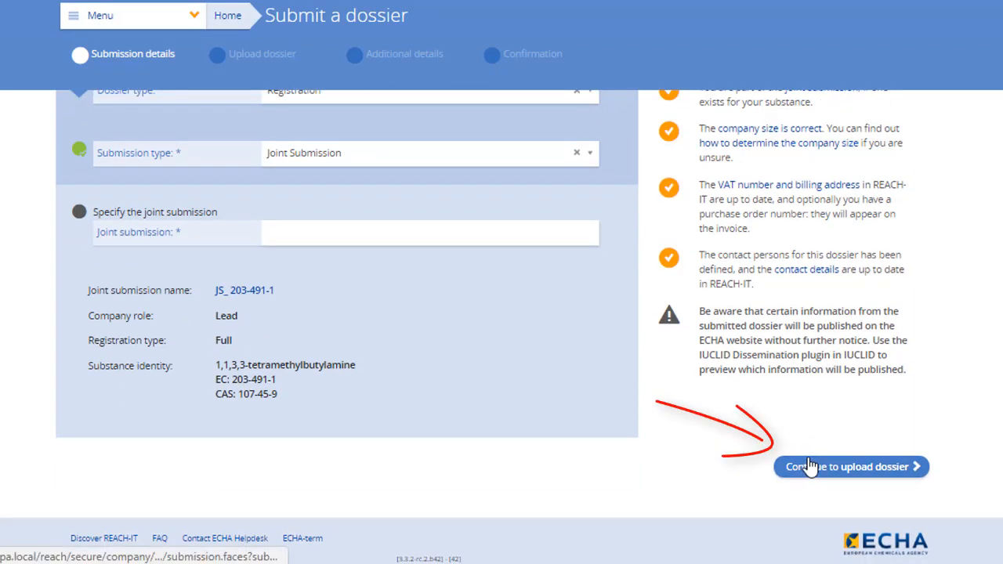
pyautogui.click(850, 467)
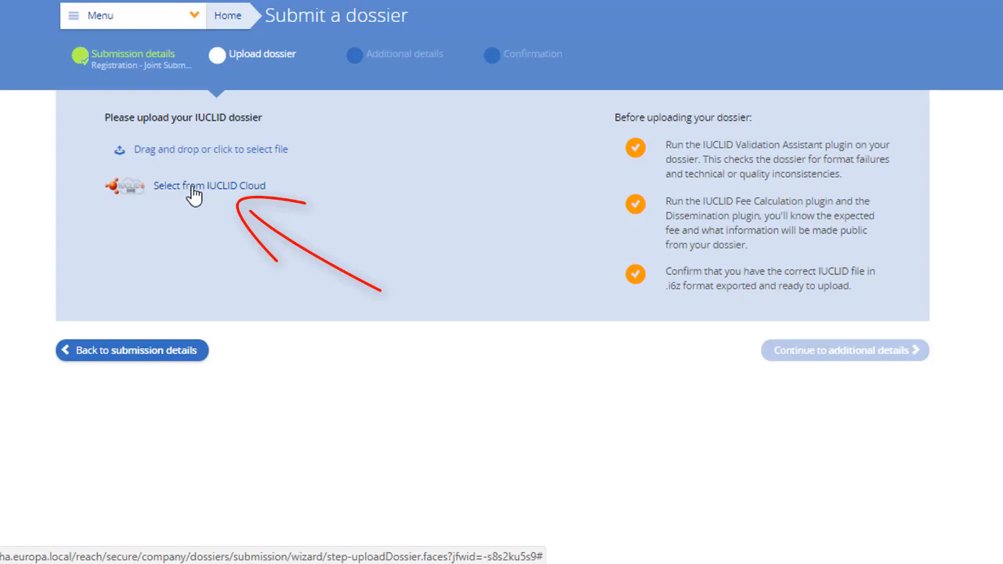
# Select the Test Substance REACH Registration 10 - 100 tonnes dossier from IUCLID Cloud and continue.
pyautogui.click(210, 185)
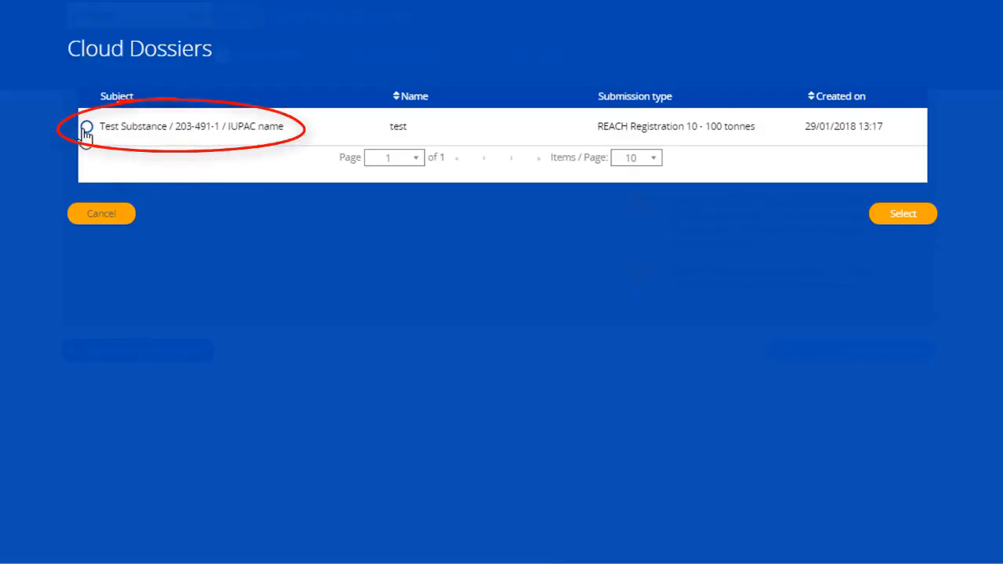
pyautogui.click(86, 125)
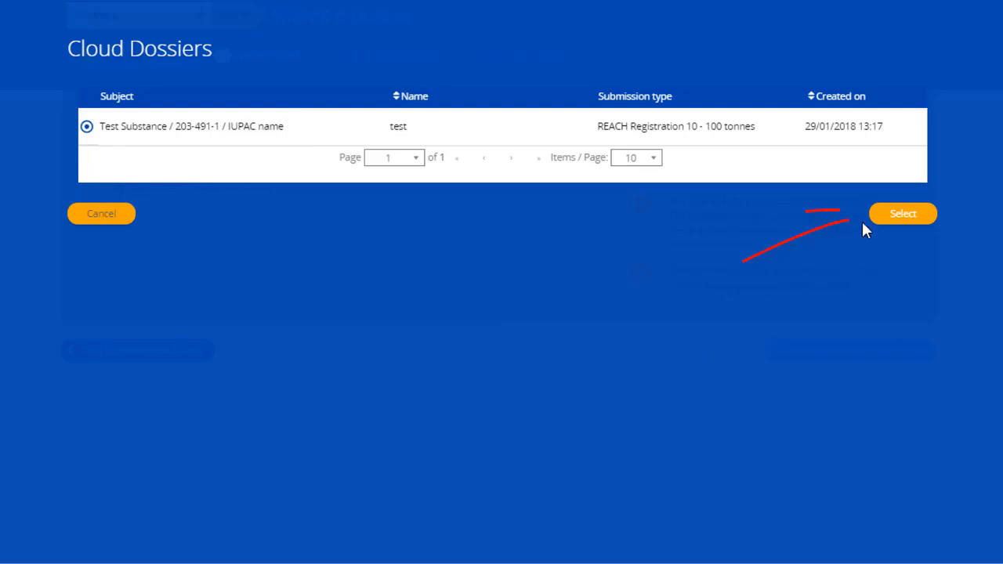
pyautogui.click(902, 213)
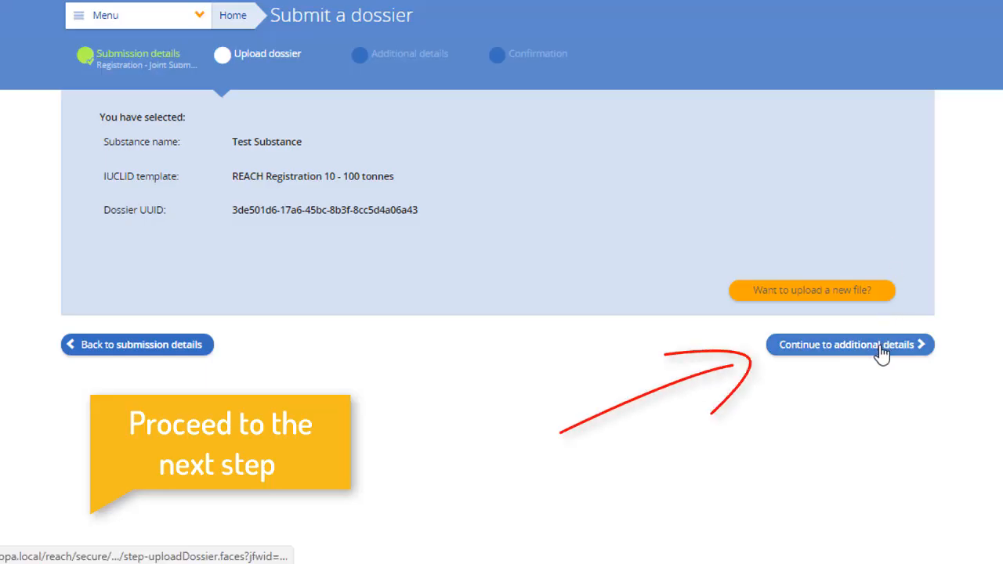
pyautogui.click(849, 345)
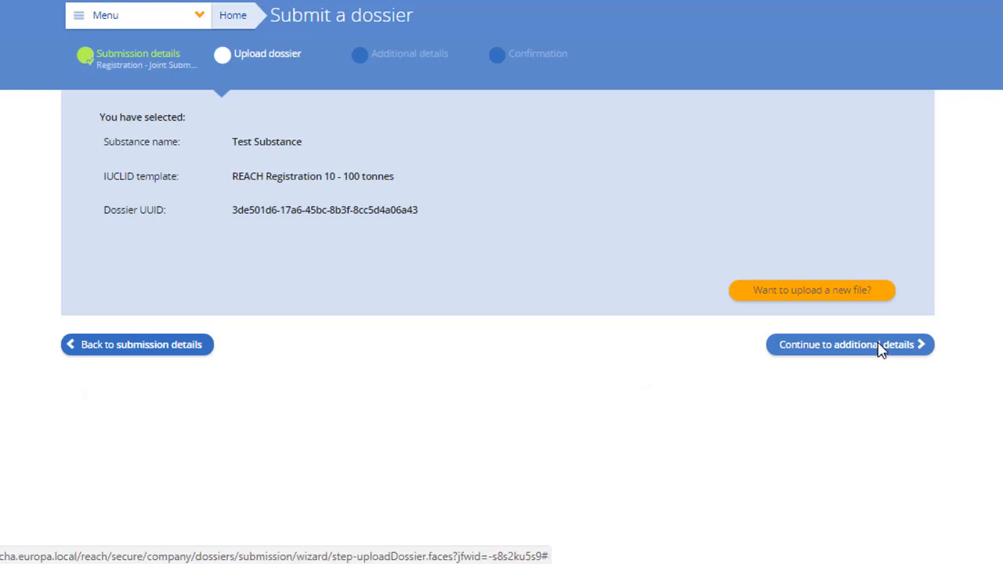
# Assign Lead Registrant as the submission's contact person.
pyautogui.click(849, 345)
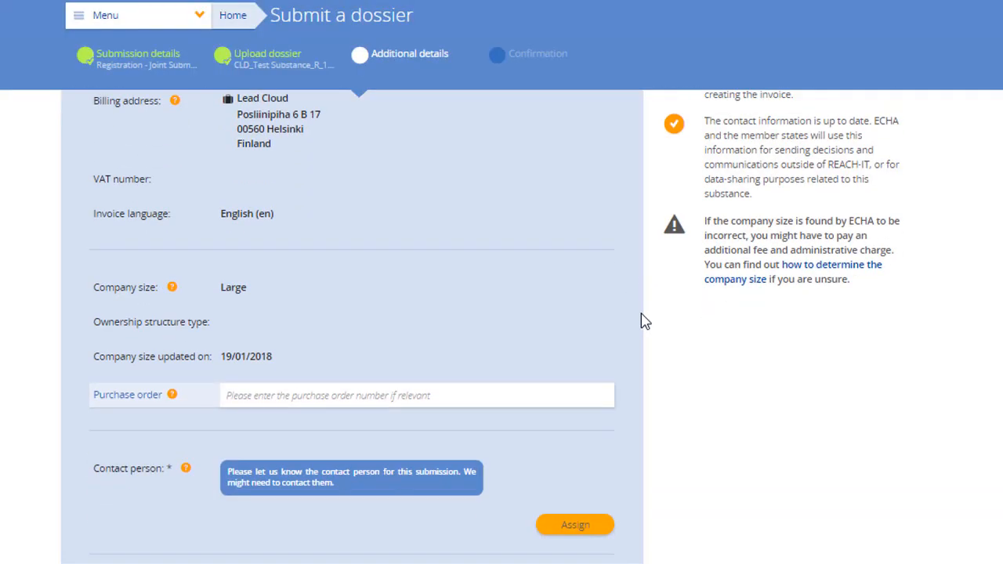
pyautogui.scroll(-3)
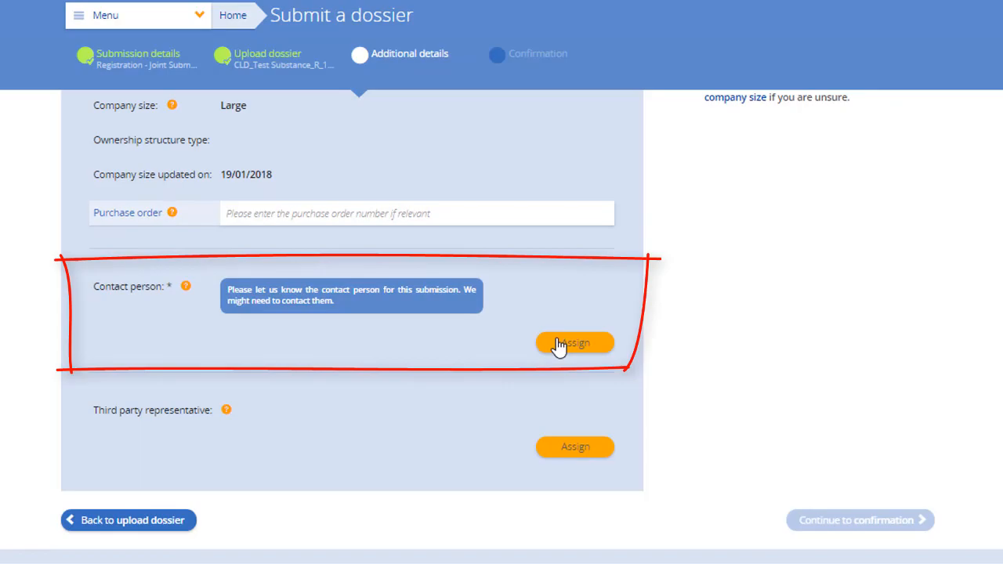
pyautogui.click(574, 343)
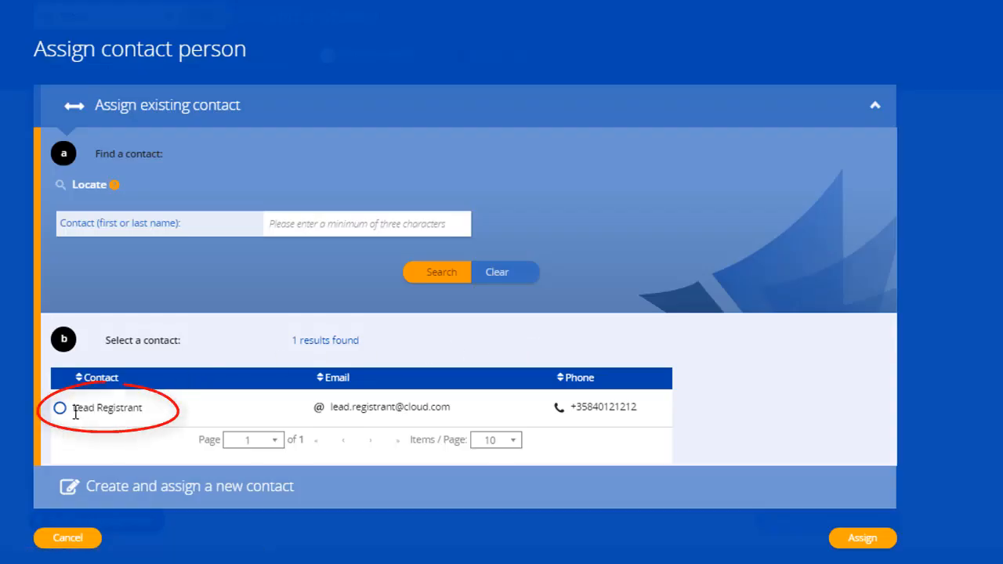
pyautogui.click(59, 407)
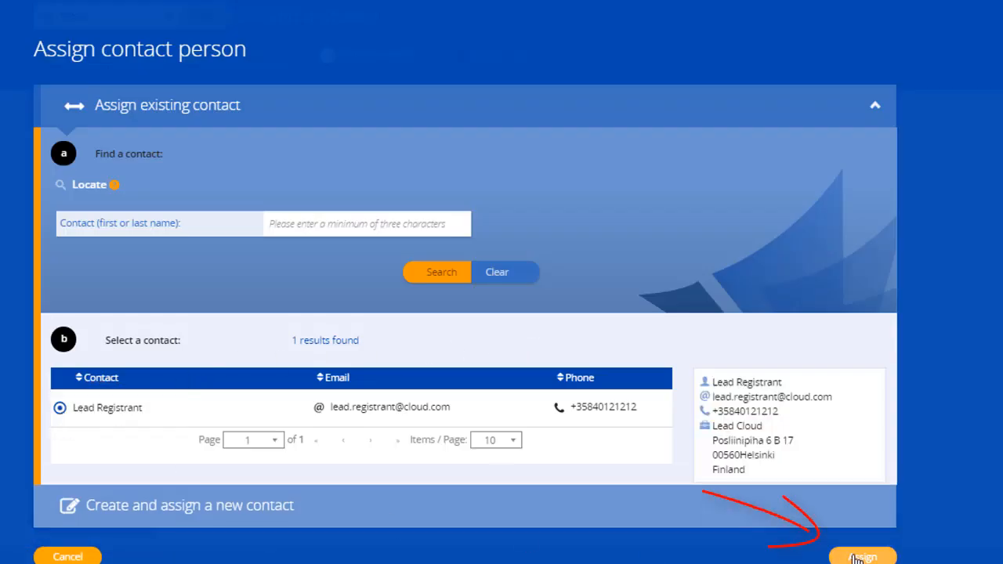
pyautogui.click(862, 556)
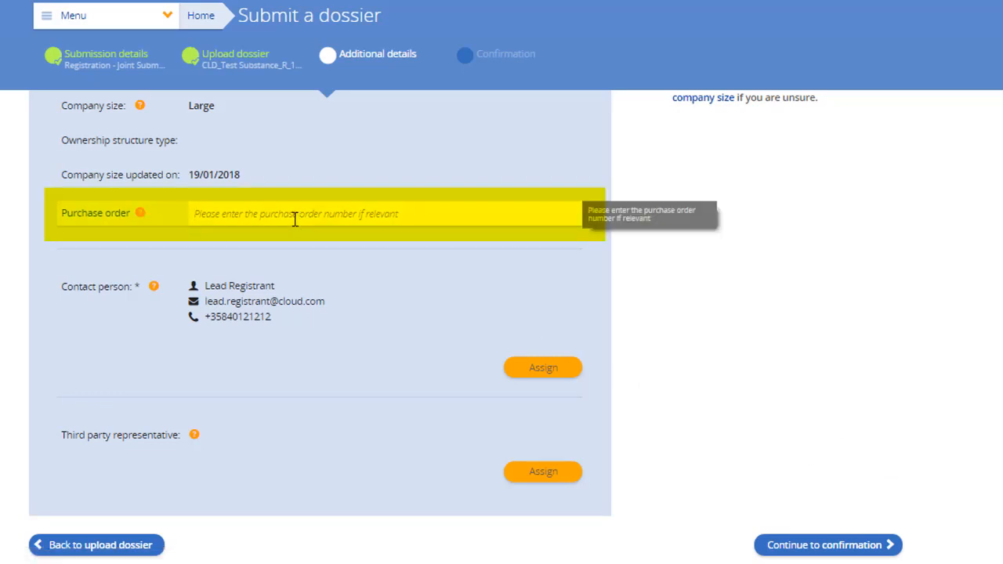
# Enter purchase order 'test' and continue to the submission review.
pyautogui.write('test')
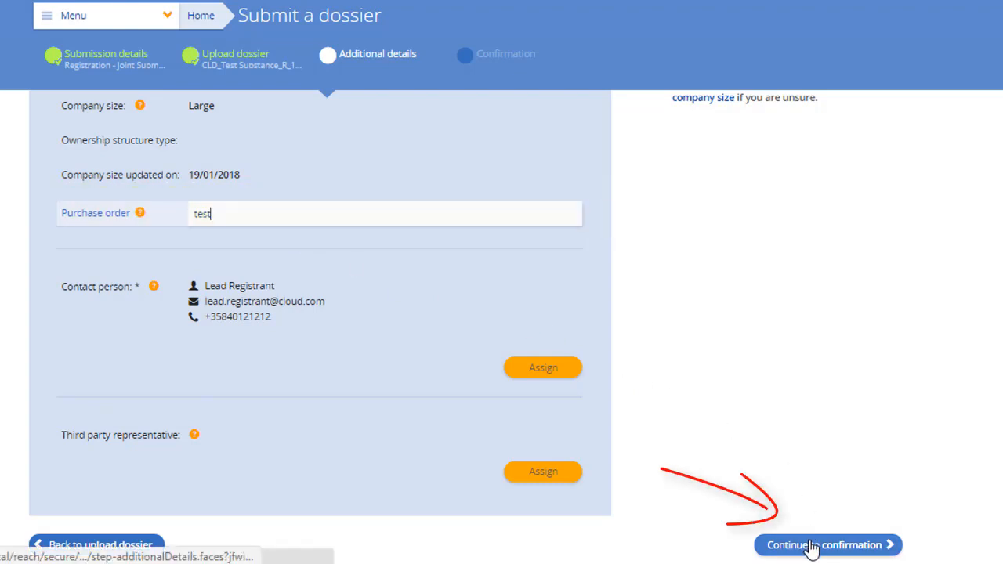
pyautogui.click(823, 545)
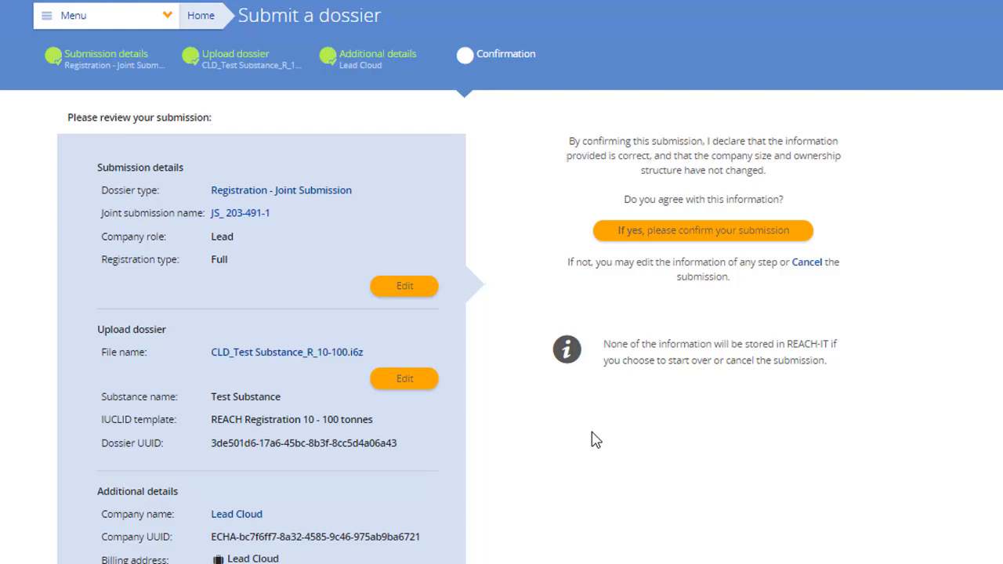
# Confirm the submission so REACH-IT issues the preliminary submission number.
pyautogui.scroll(-3)
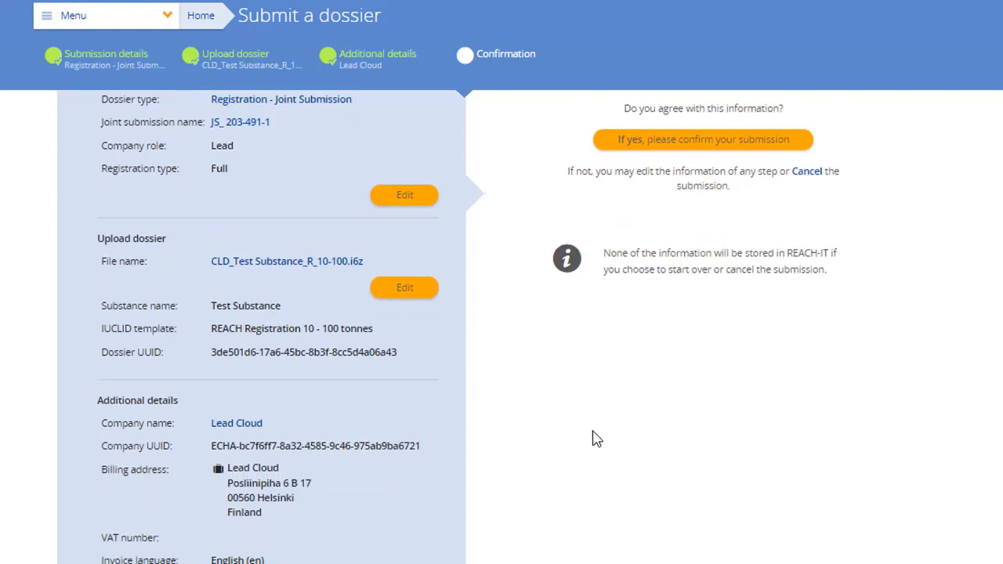
pyautogui.click(704, 139)
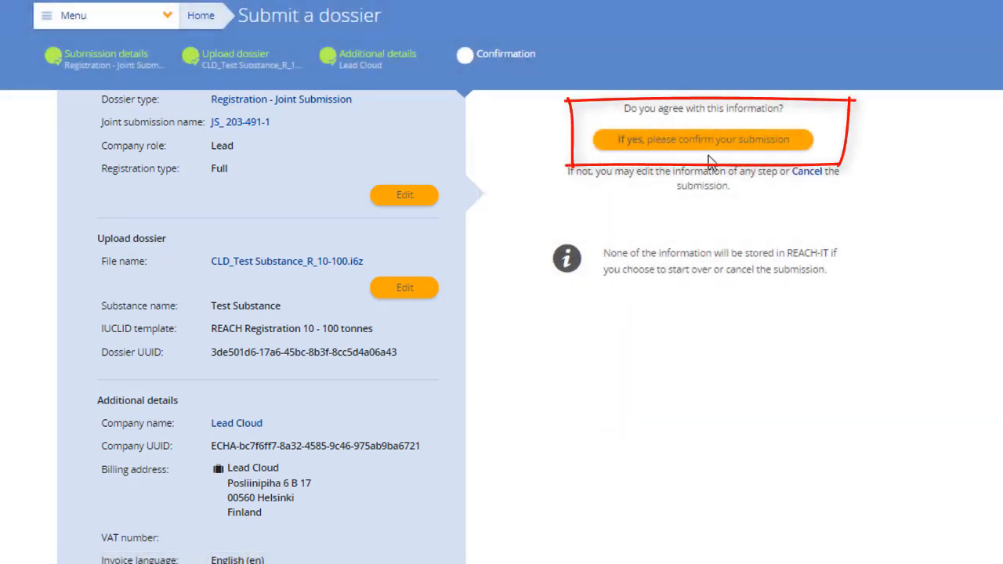
pyautogui.click(702, 138)
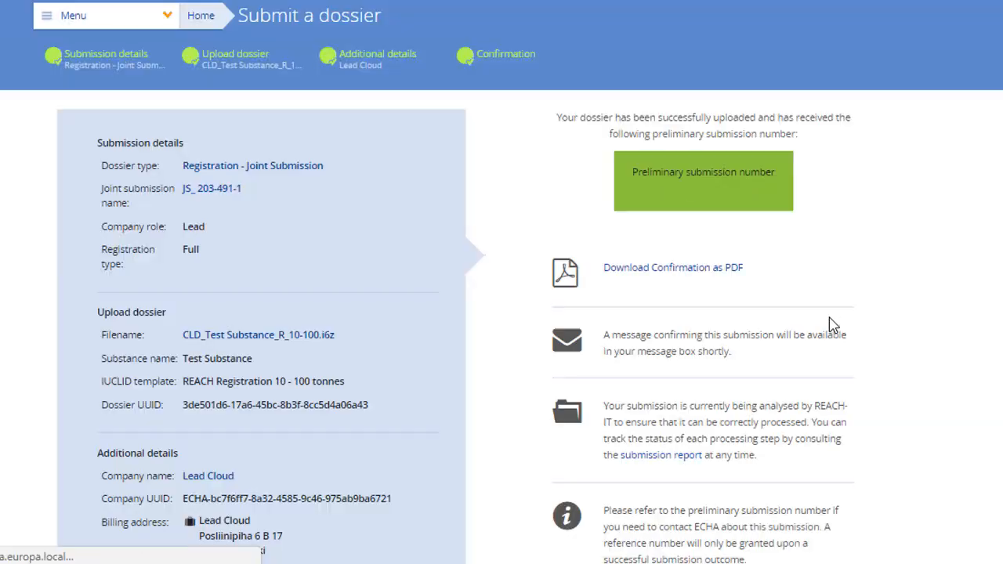